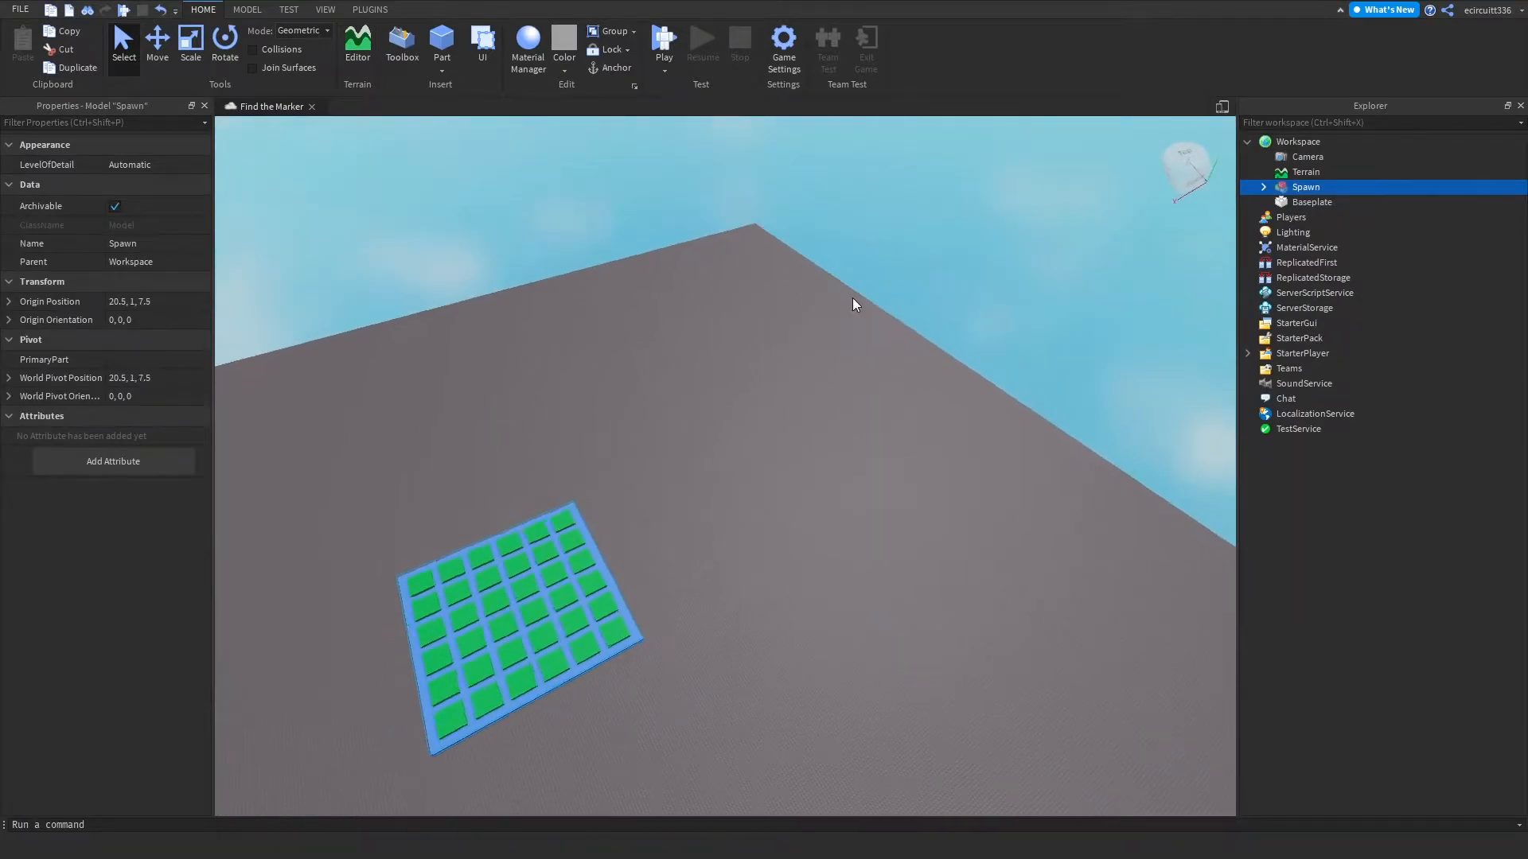
# Step: Set the Spawn model's Origin Position to 0, 1, 0
pyautogui.doubleClick(125, 301)
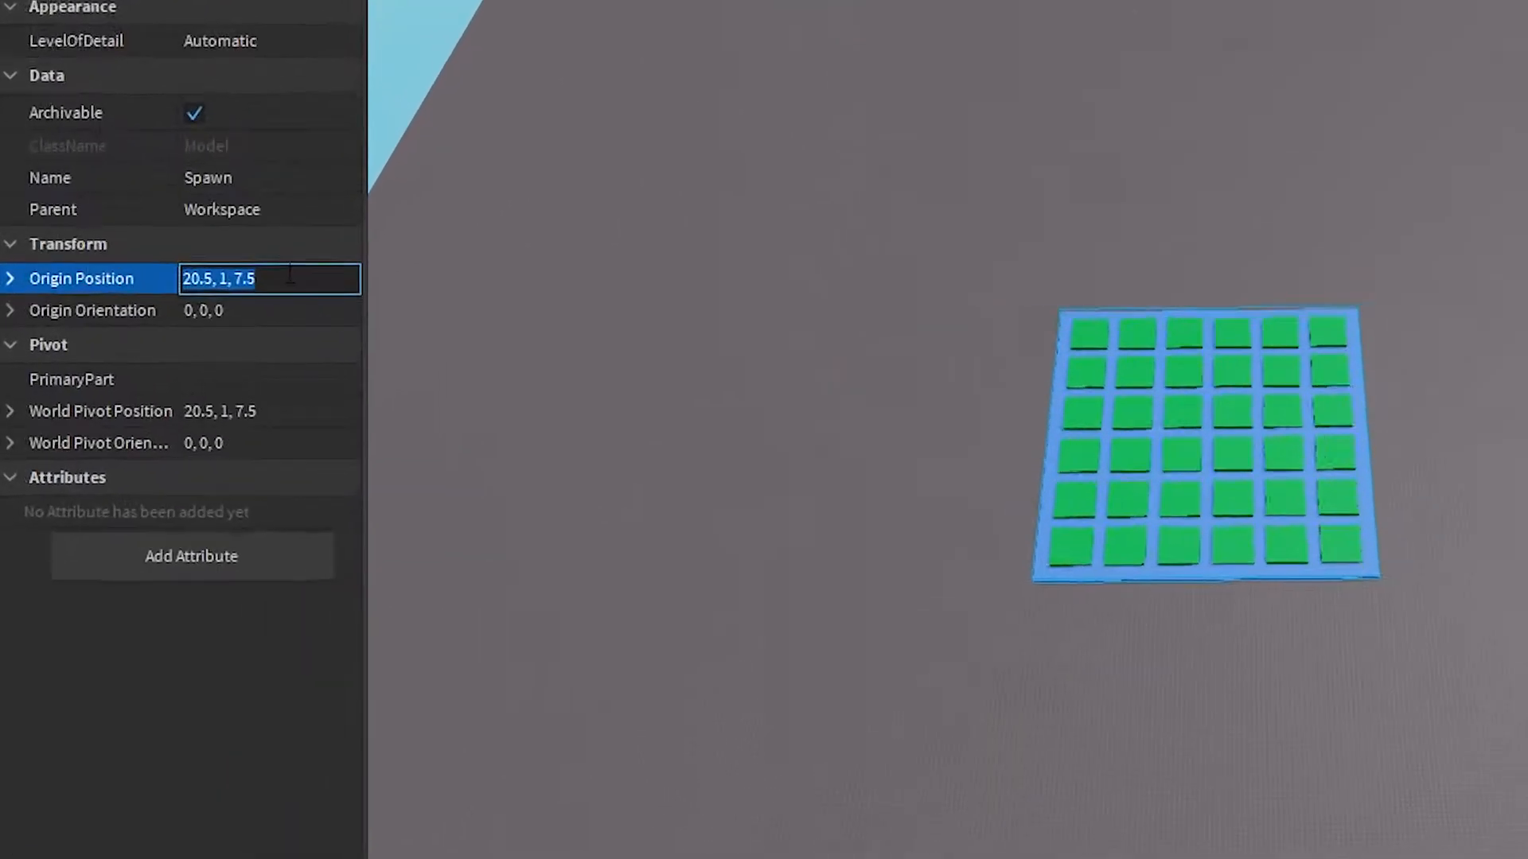
pyautogui.write('0.')
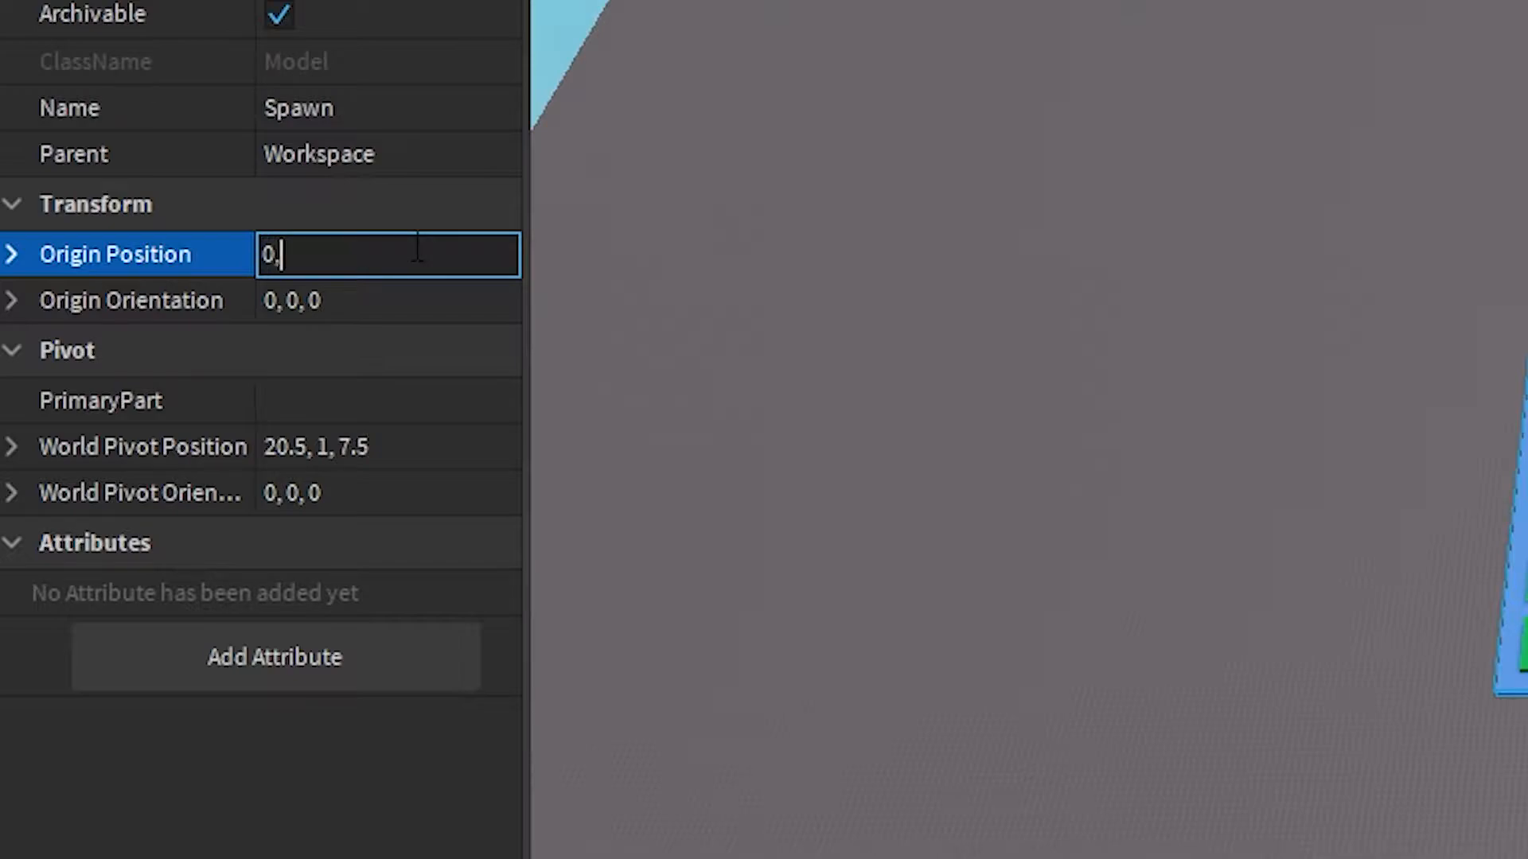
pyautogui.write('1')
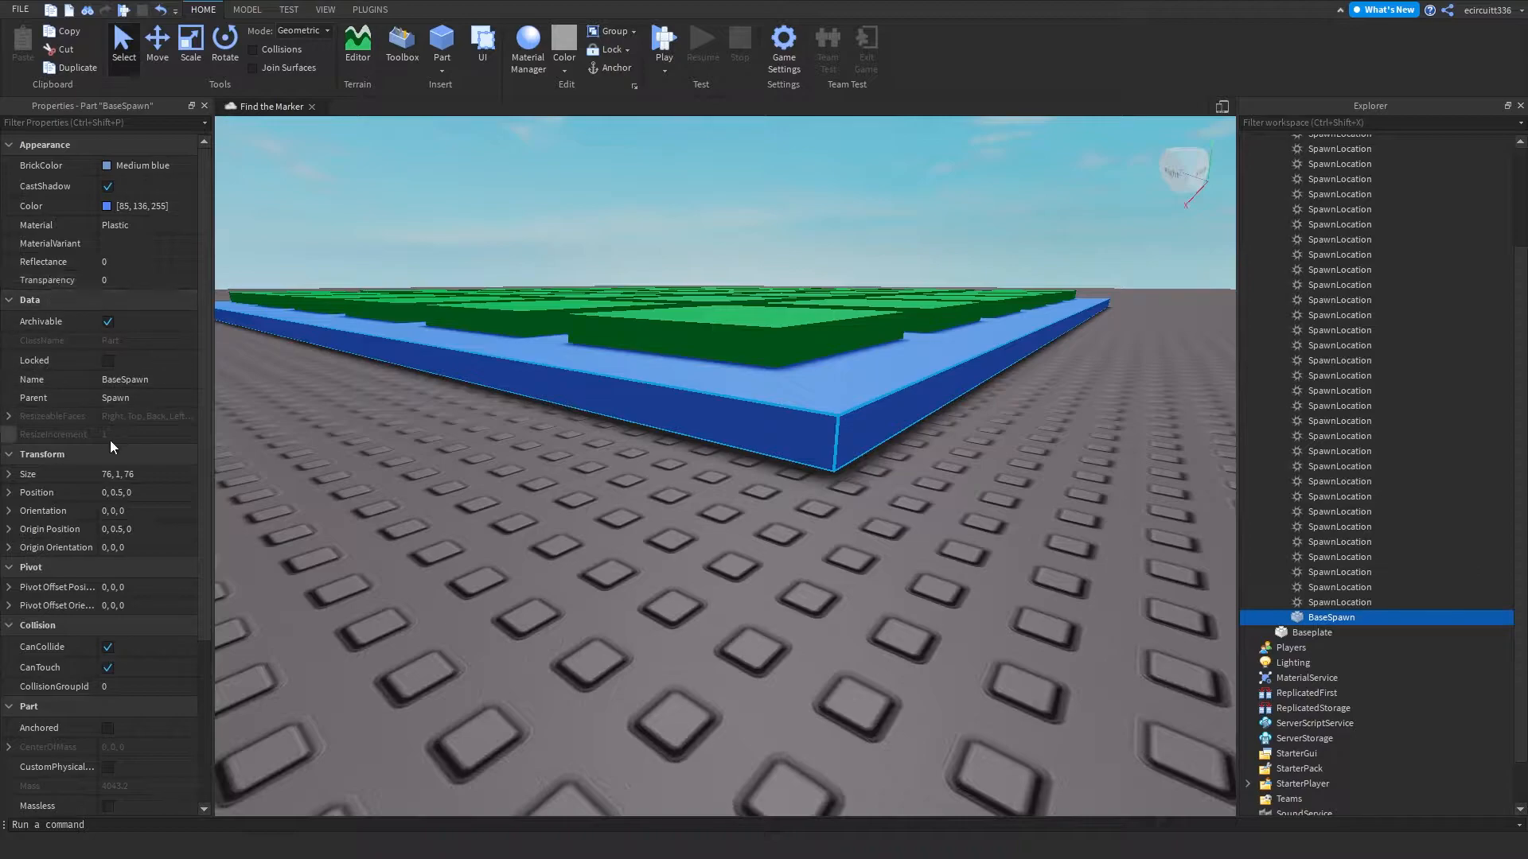
# Step: Collapse the Spawn model's SpawnLocation children in the Explorer
pyautogui.scroll(3)
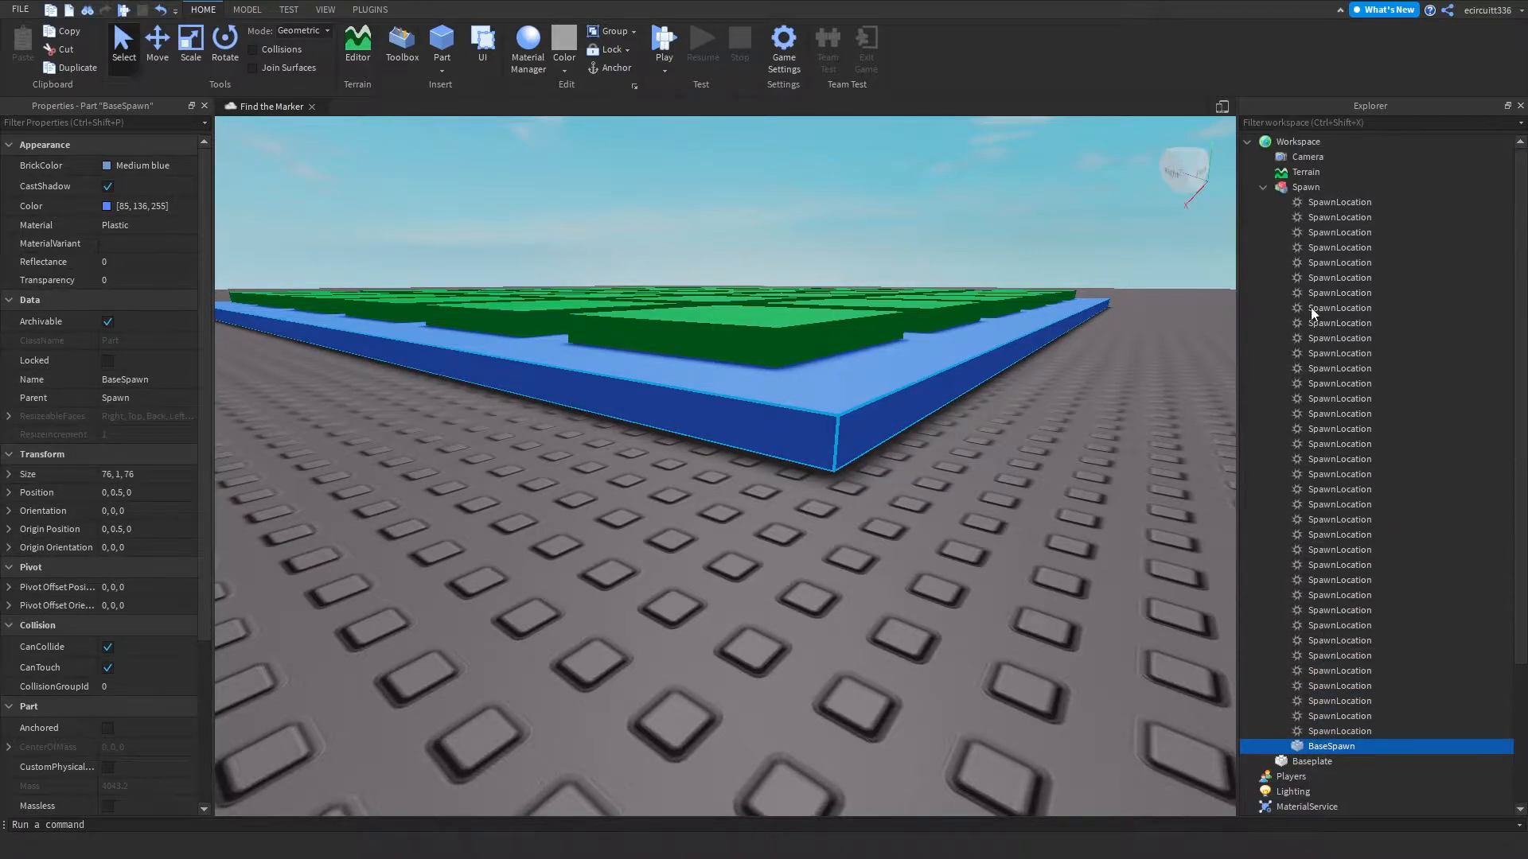
pyautogui.click(1305, 186)
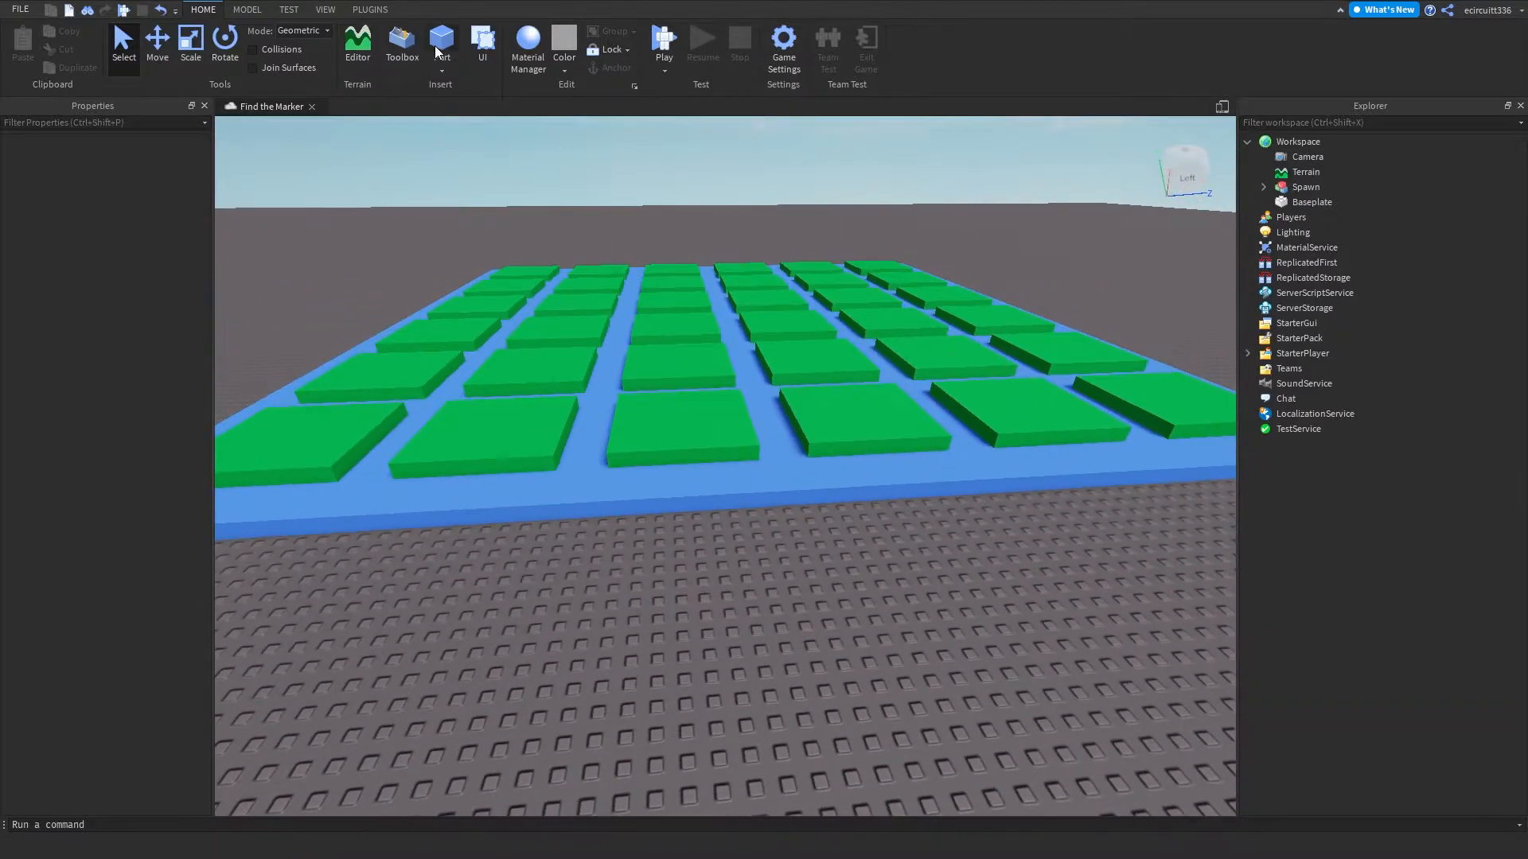
# Step: Insert a grey block Part and select it beside the spawn platform
pyautogui.click(440, 43)
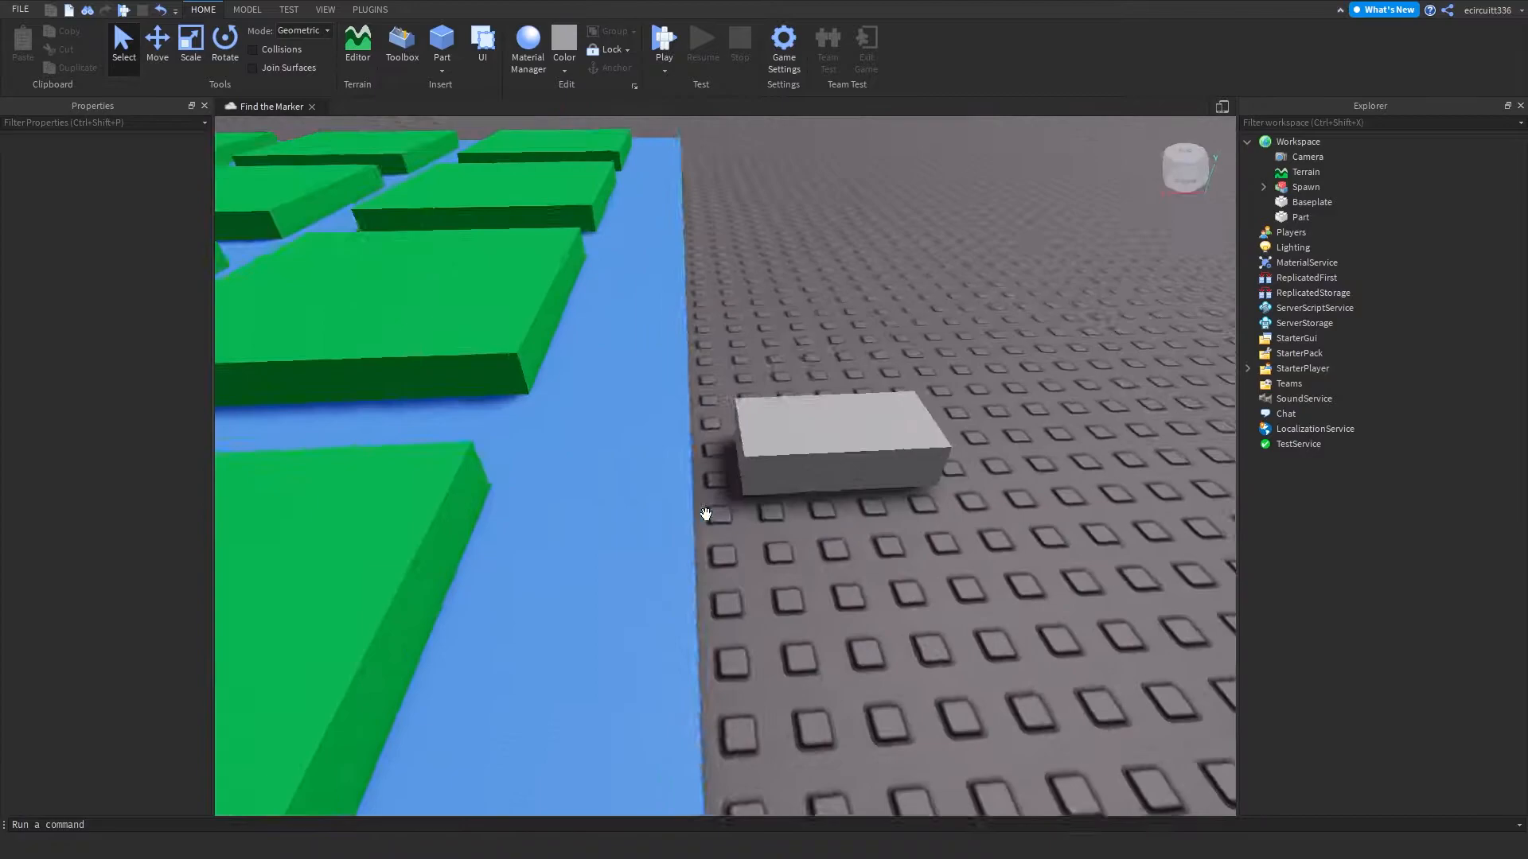
pyautogui.click(833, 443)
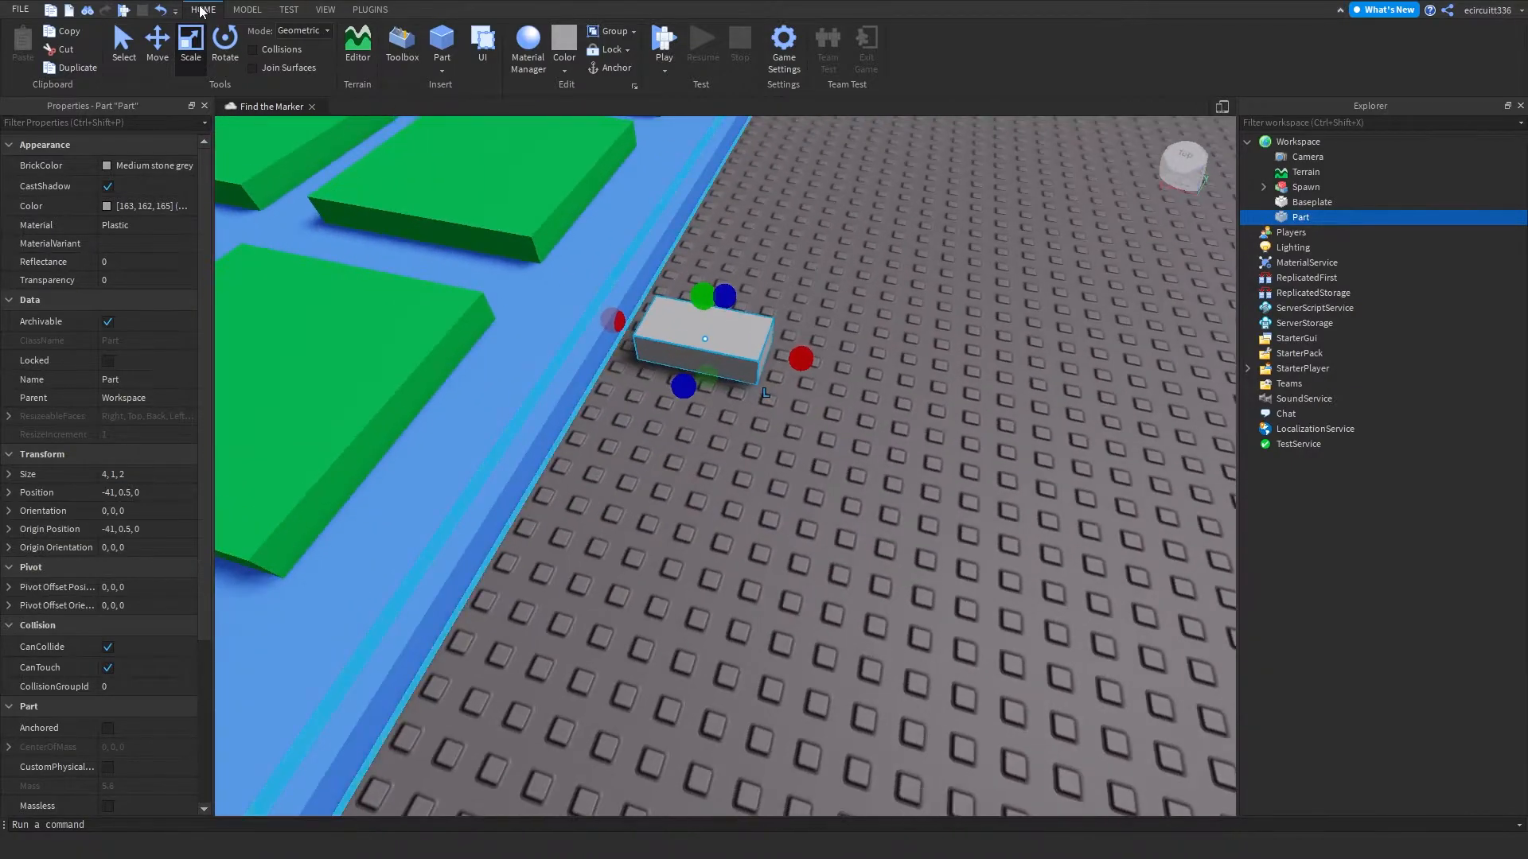
# Step: Resize the new Part into a 55 by 1 by 26 slab
pyautogui.click(246, 9)
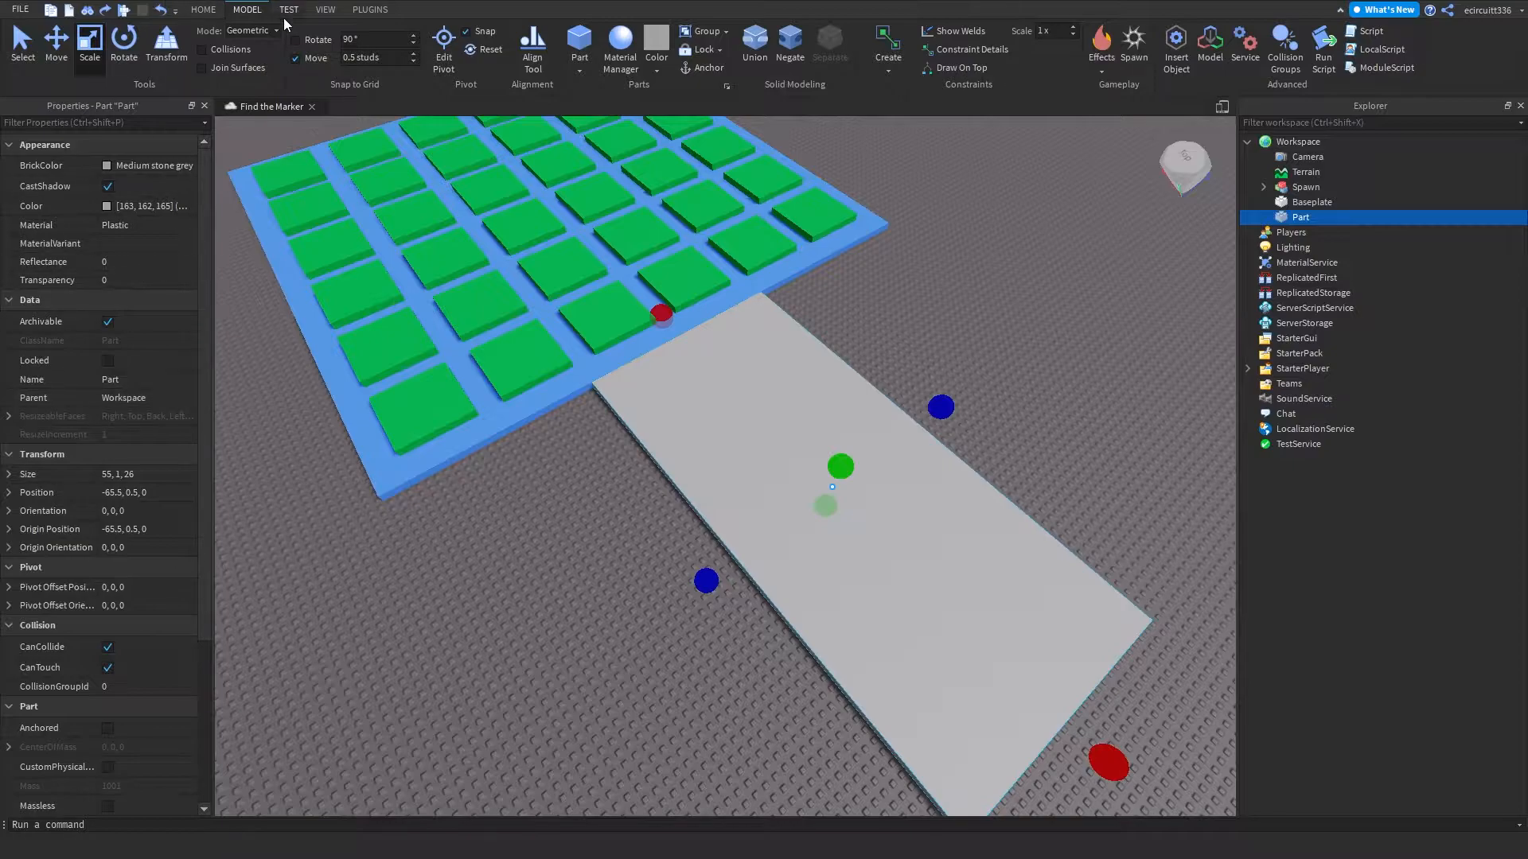
# Step: Colour the slab New Yeller (255, 247, 0) via the Color property
pyautogui.scroll(-3)
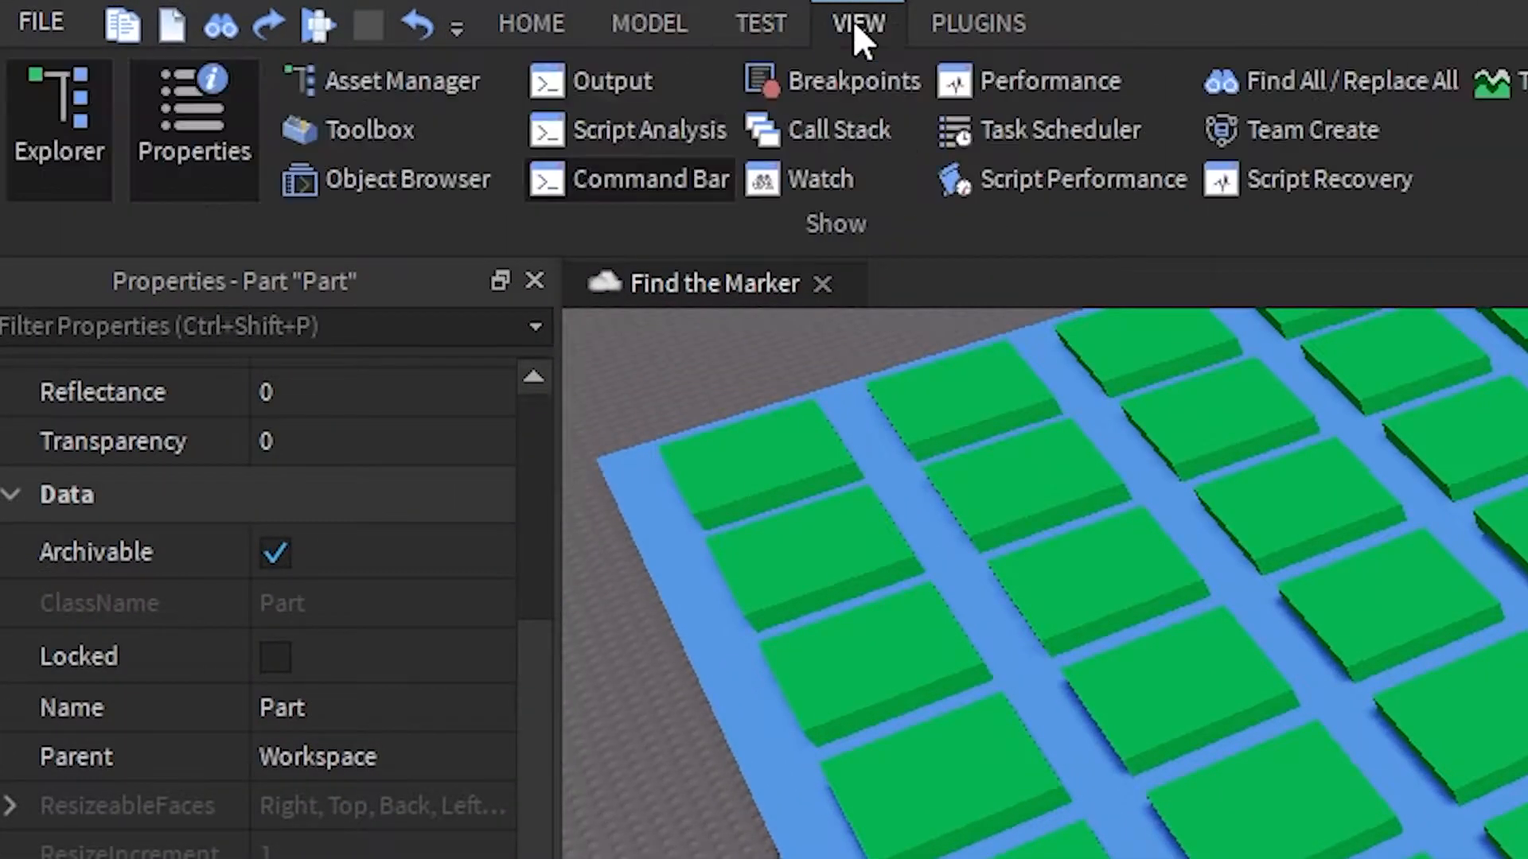
pyautogui.moveTo(195, 137)
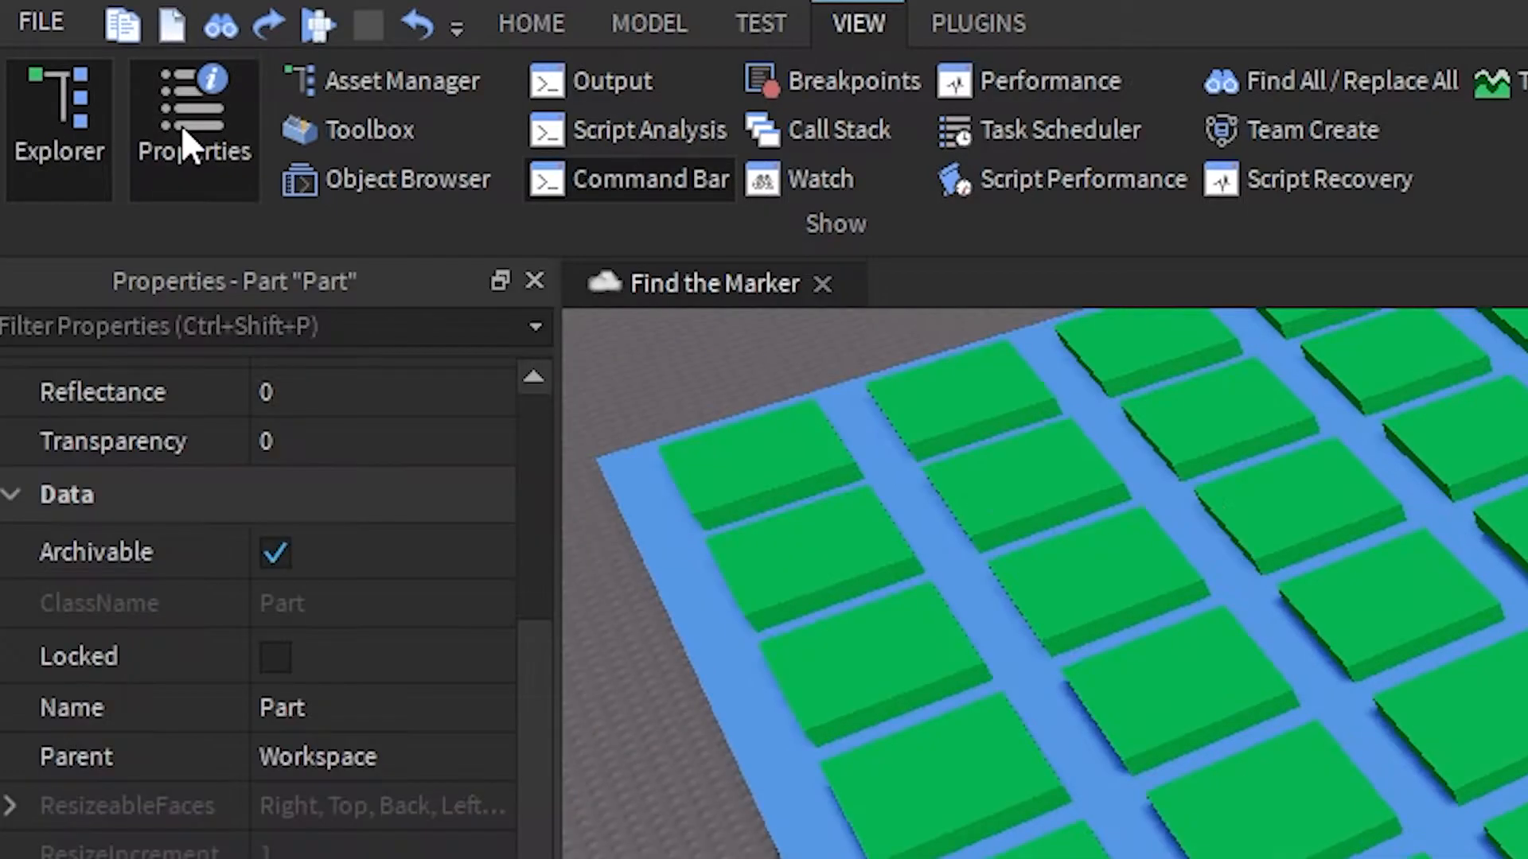
pyautogui.click(648, 23)
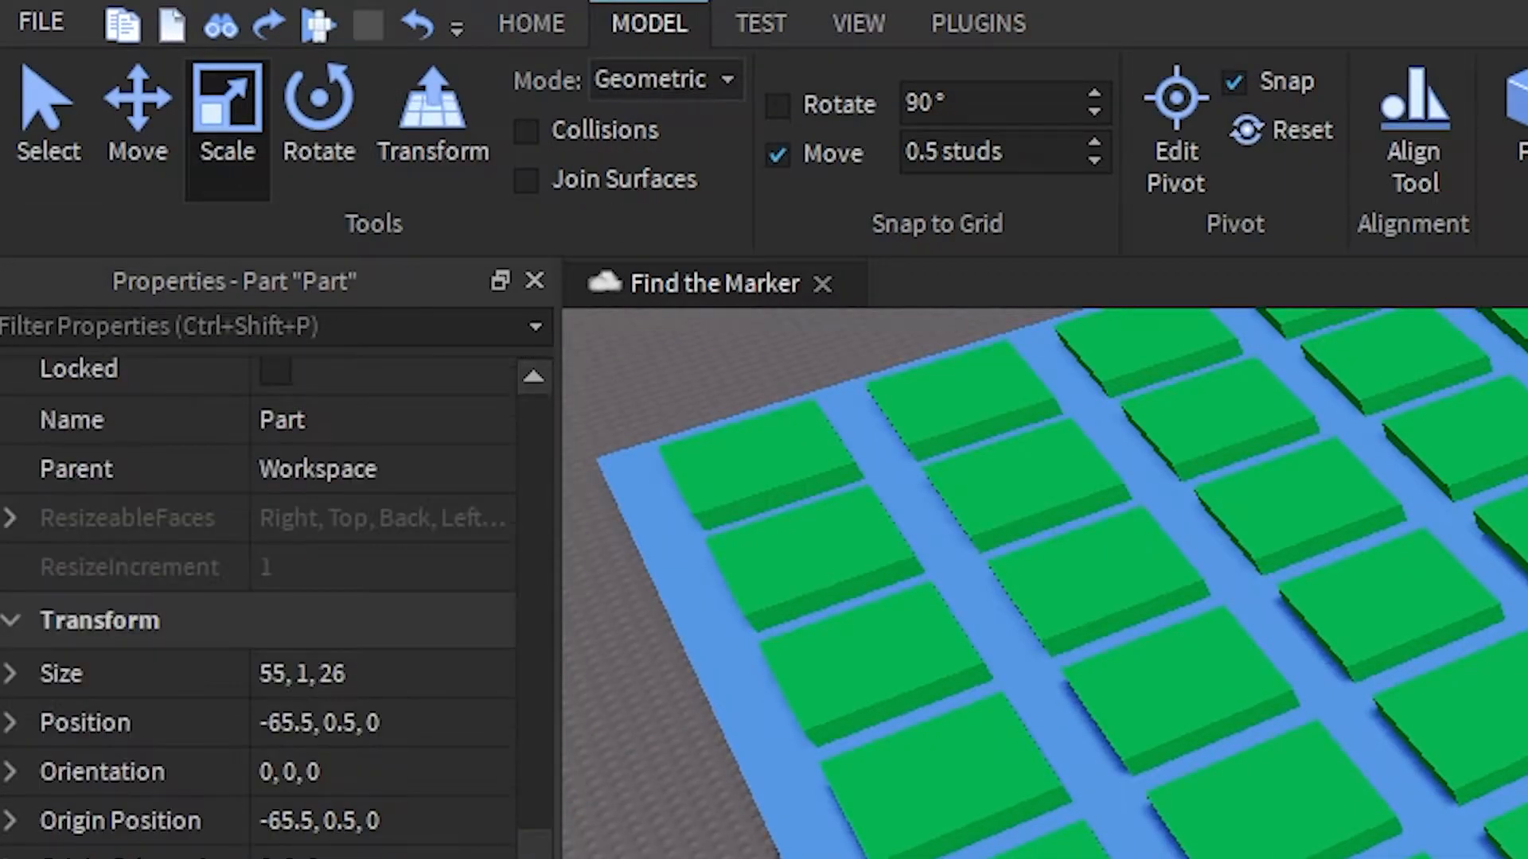
pyautogui.scroll(3)
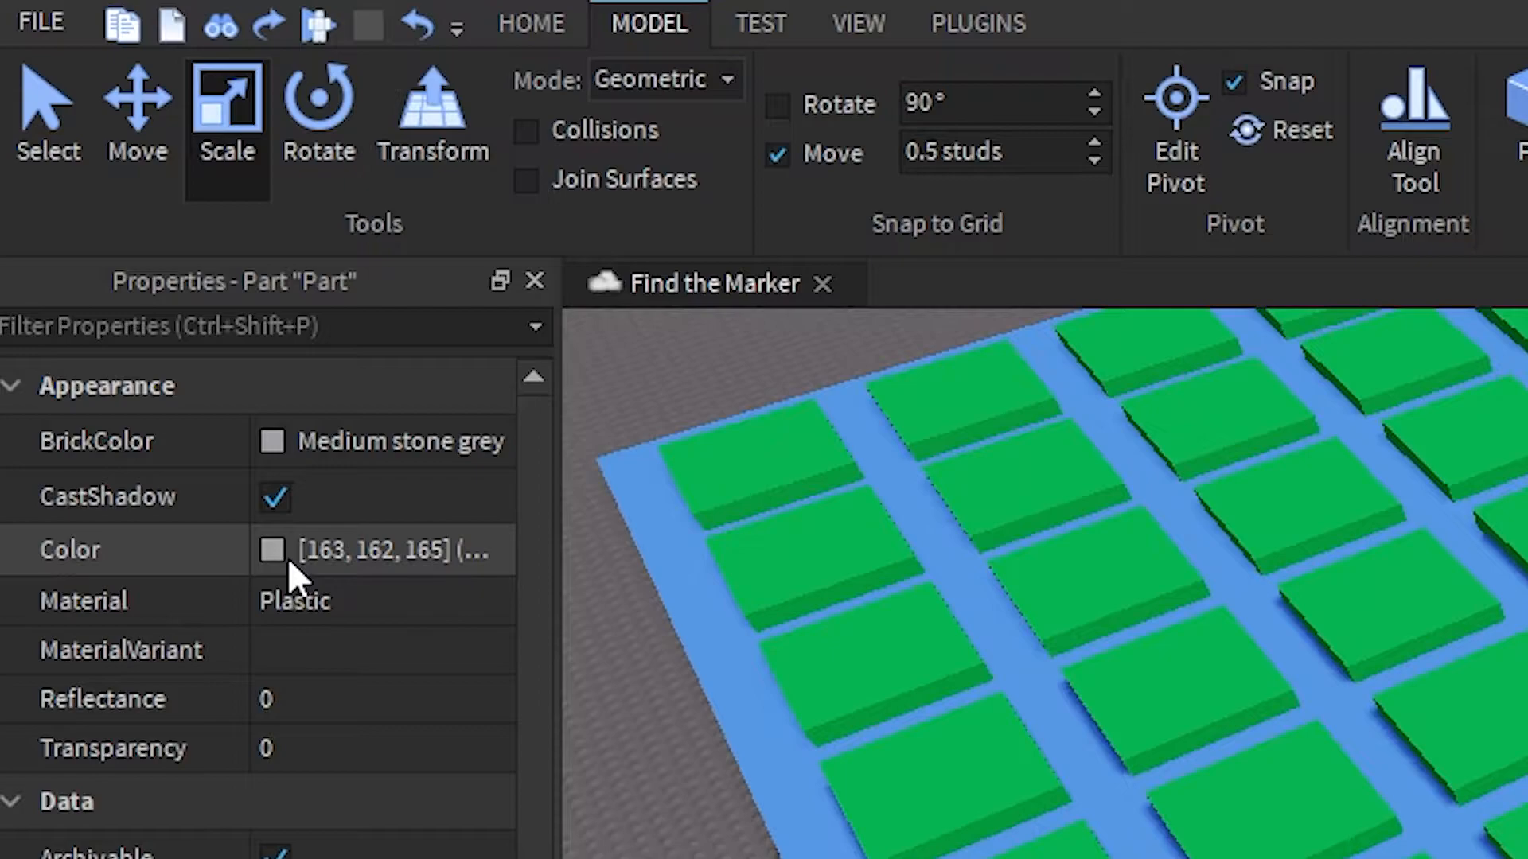
pyautogui.click(283, 550)
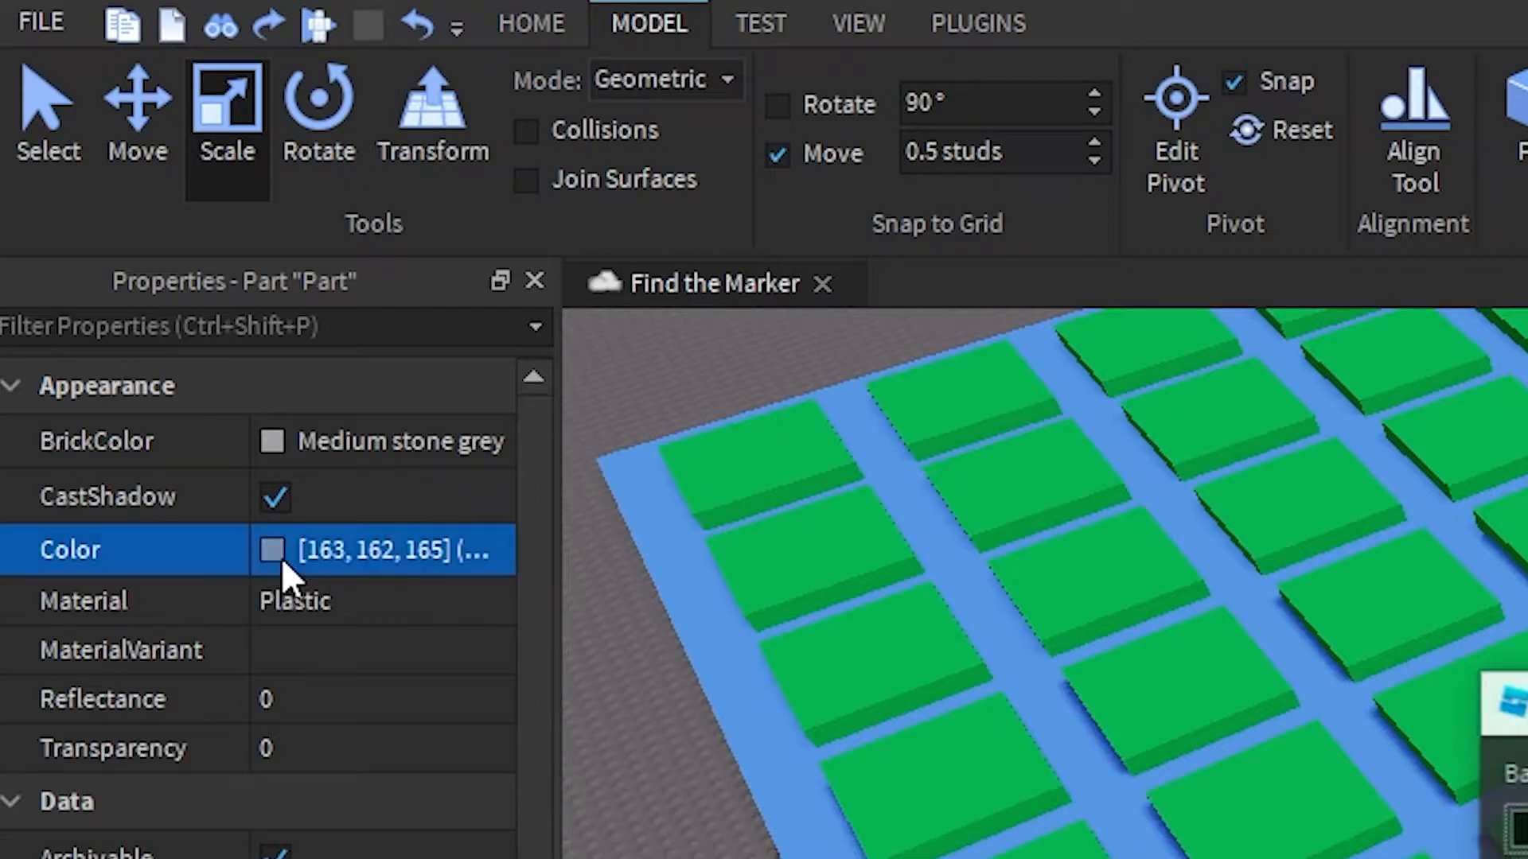
pyautogui.click(273, 550)
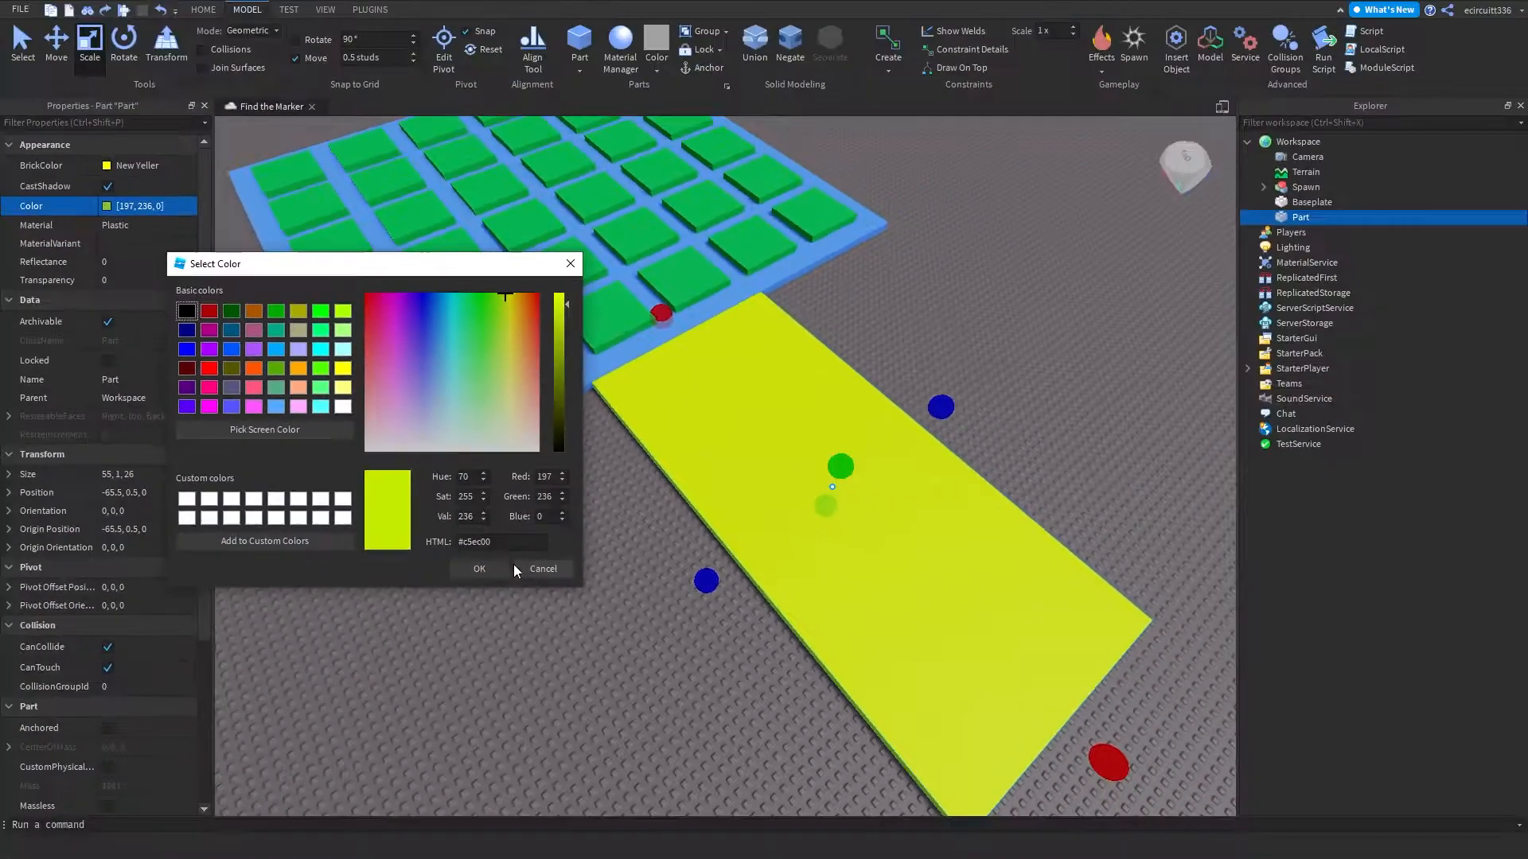
pyautogui.click(479, 569)
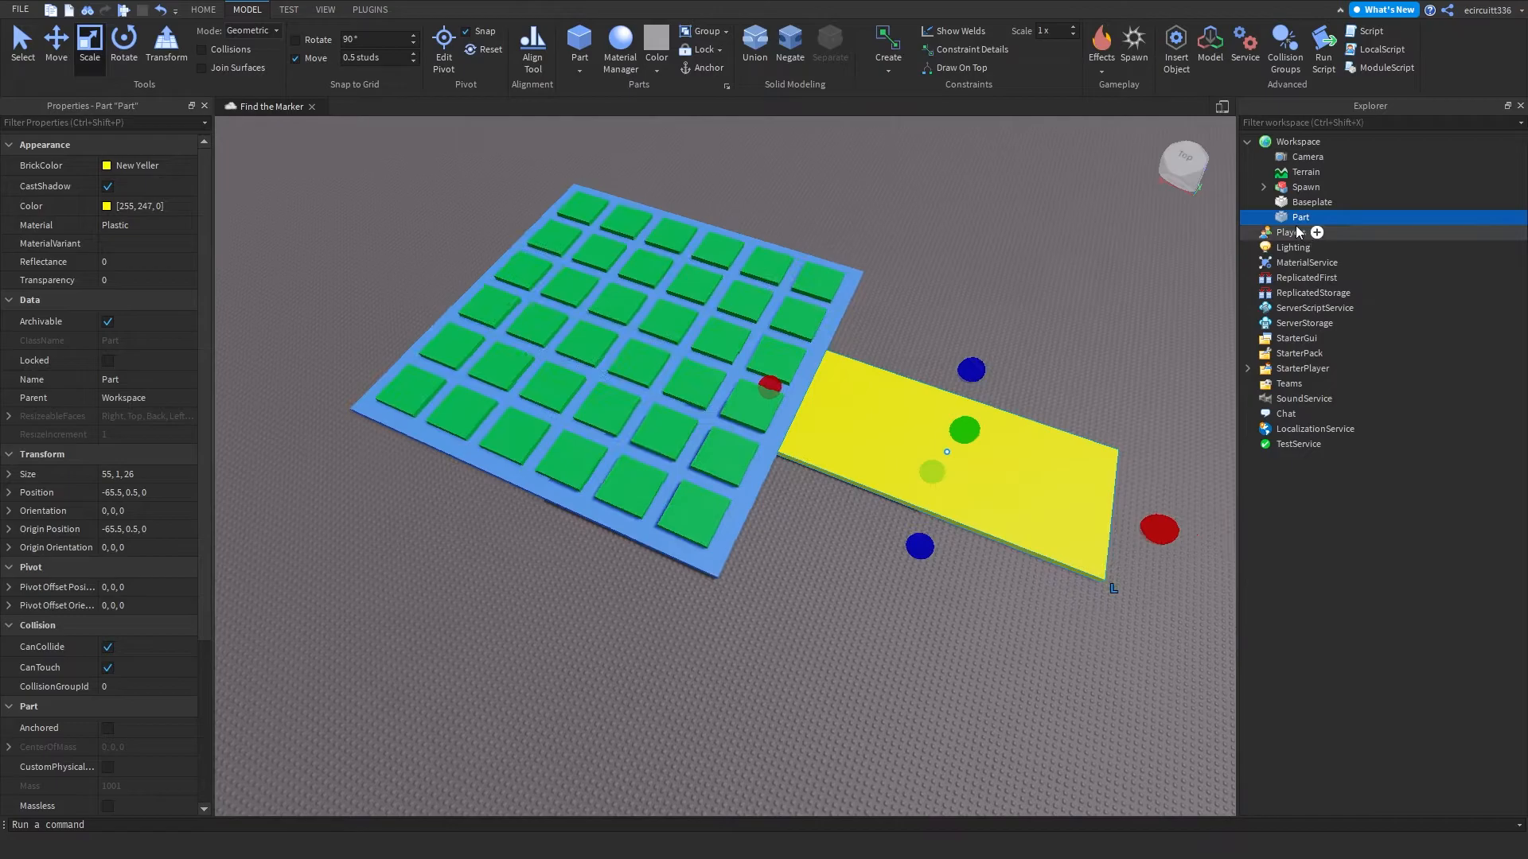
# Step: Rename the slab Part to Path in the Explorer
pyautogui.rightClick(1301, 217)
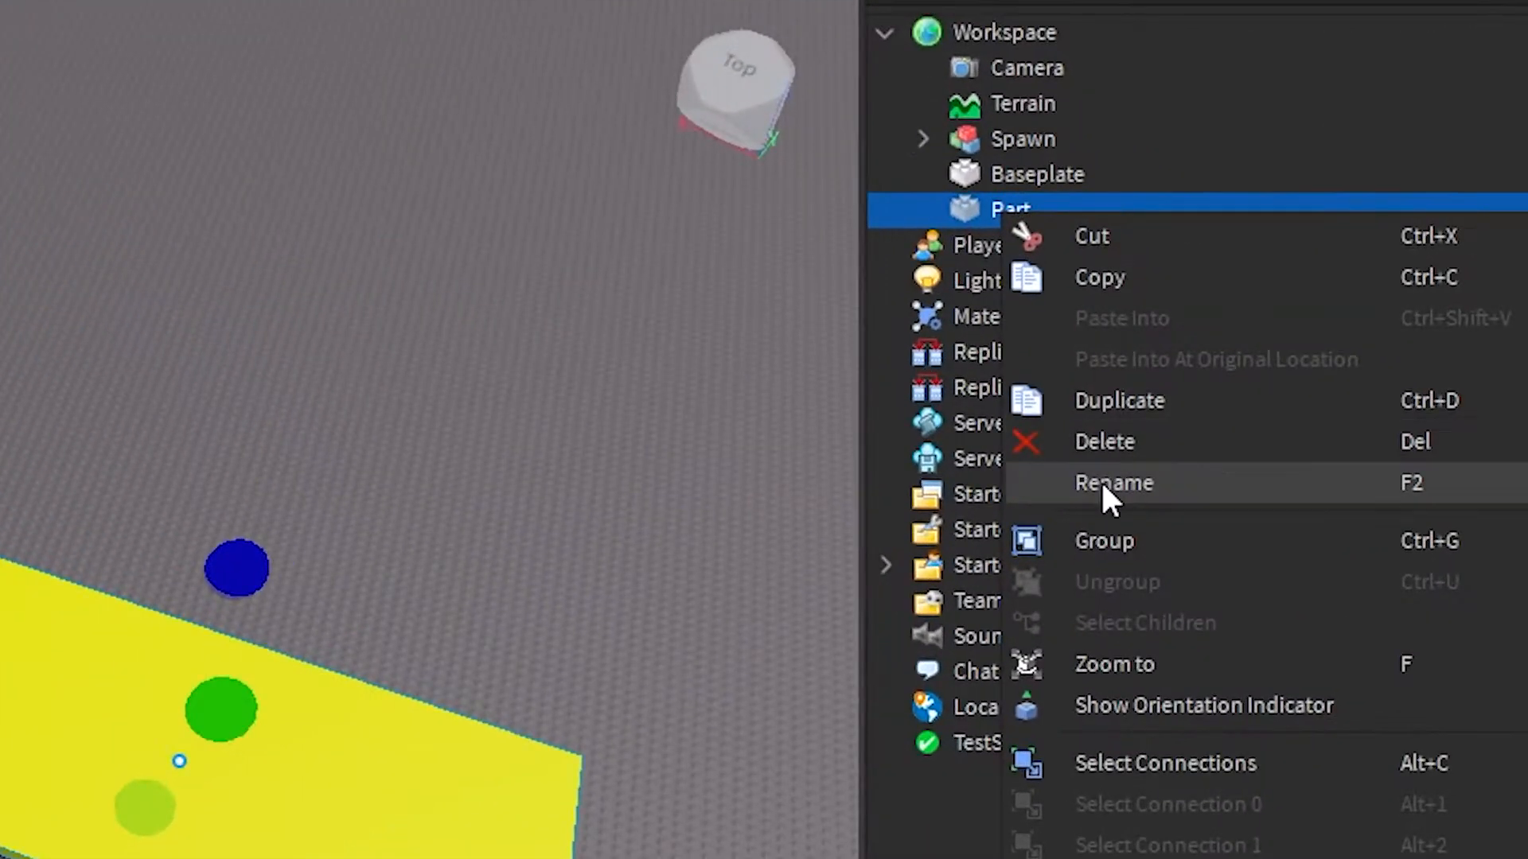
pyautogui.click(1112, 483)
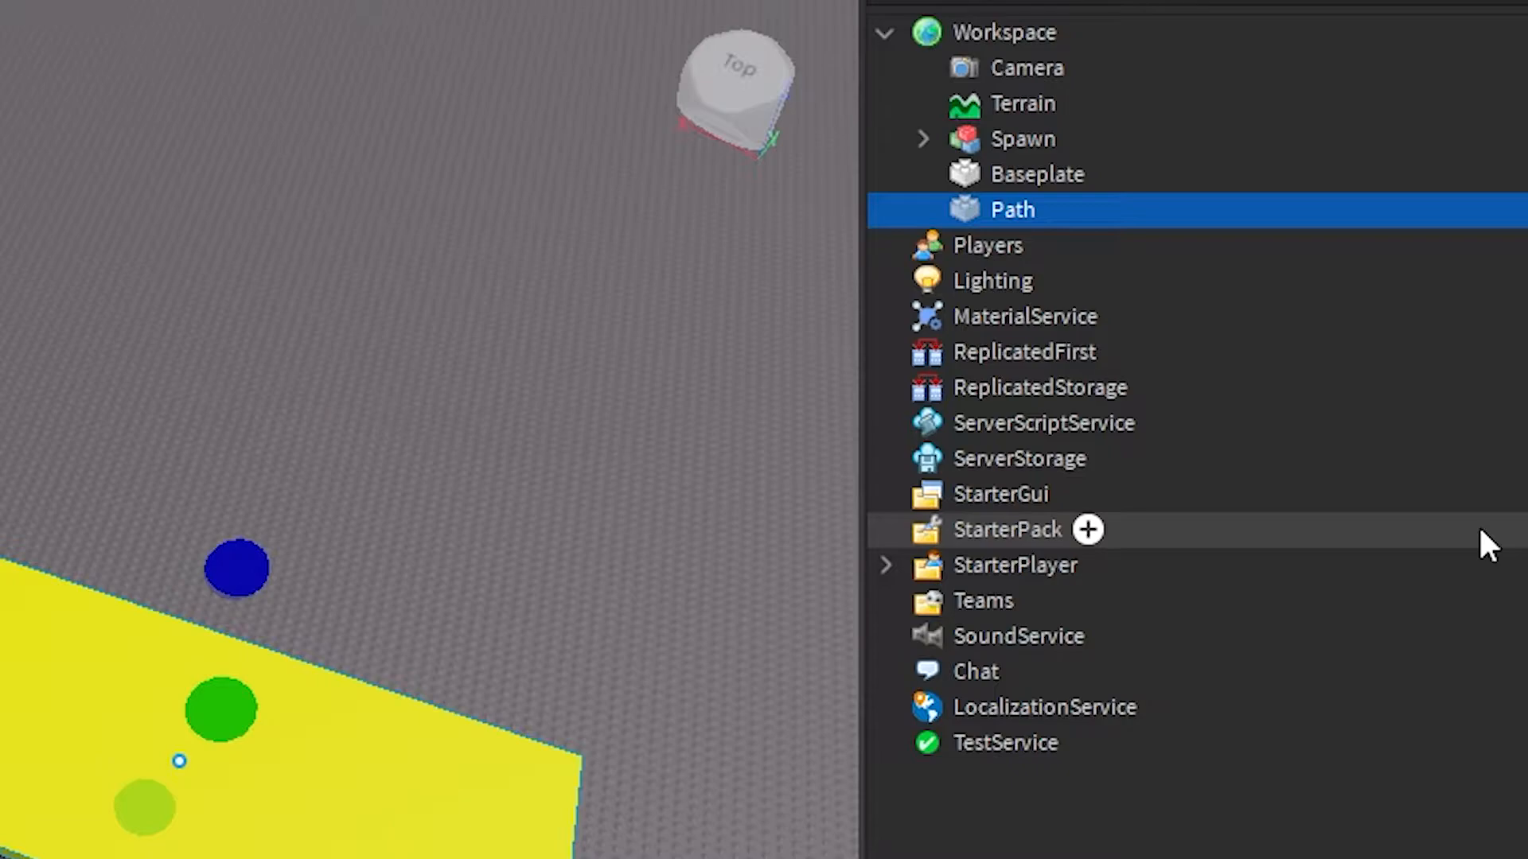
pyautogui.moveTo(1019, 214)
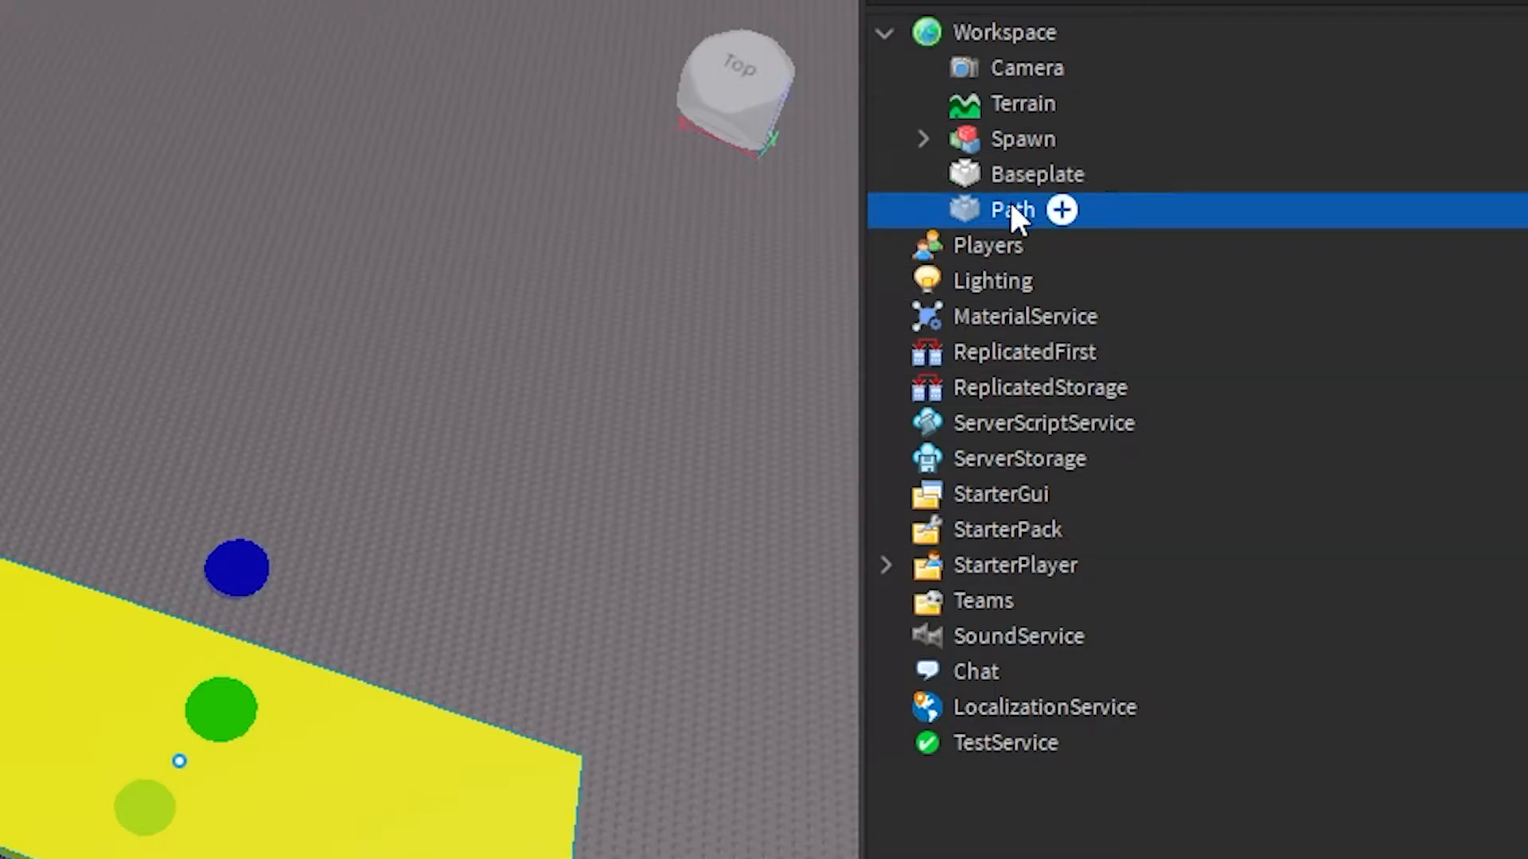
# Step: Duplicate Path and move the copy to 65.5, 0.5, 0
pyautogui.rightClick(1010, 208)
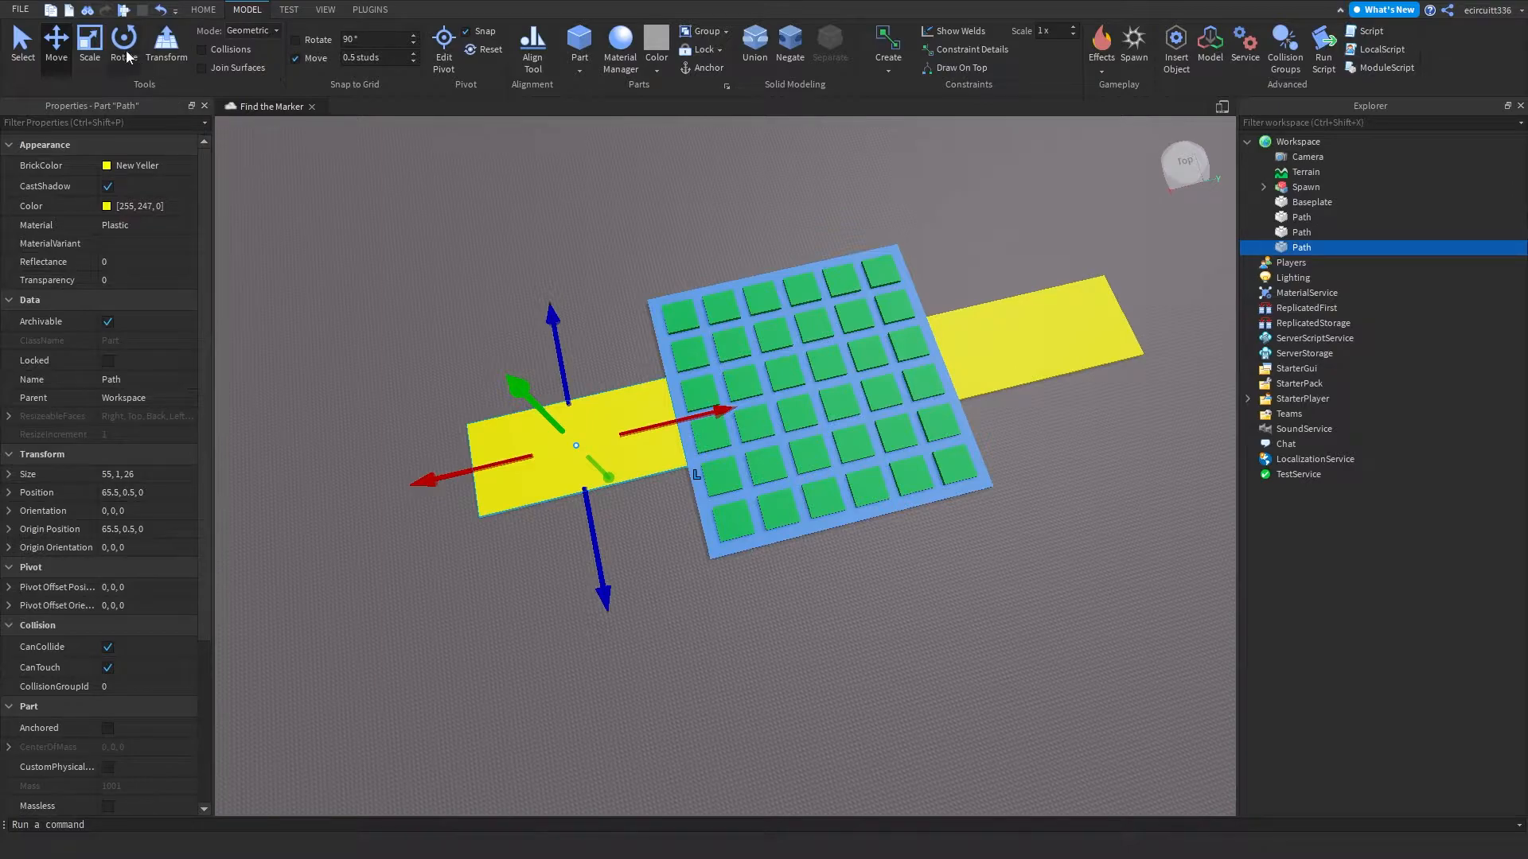
# Step: Activate the Rotate tool on the duplicated Path copy
pyautogui.click(124, 40)
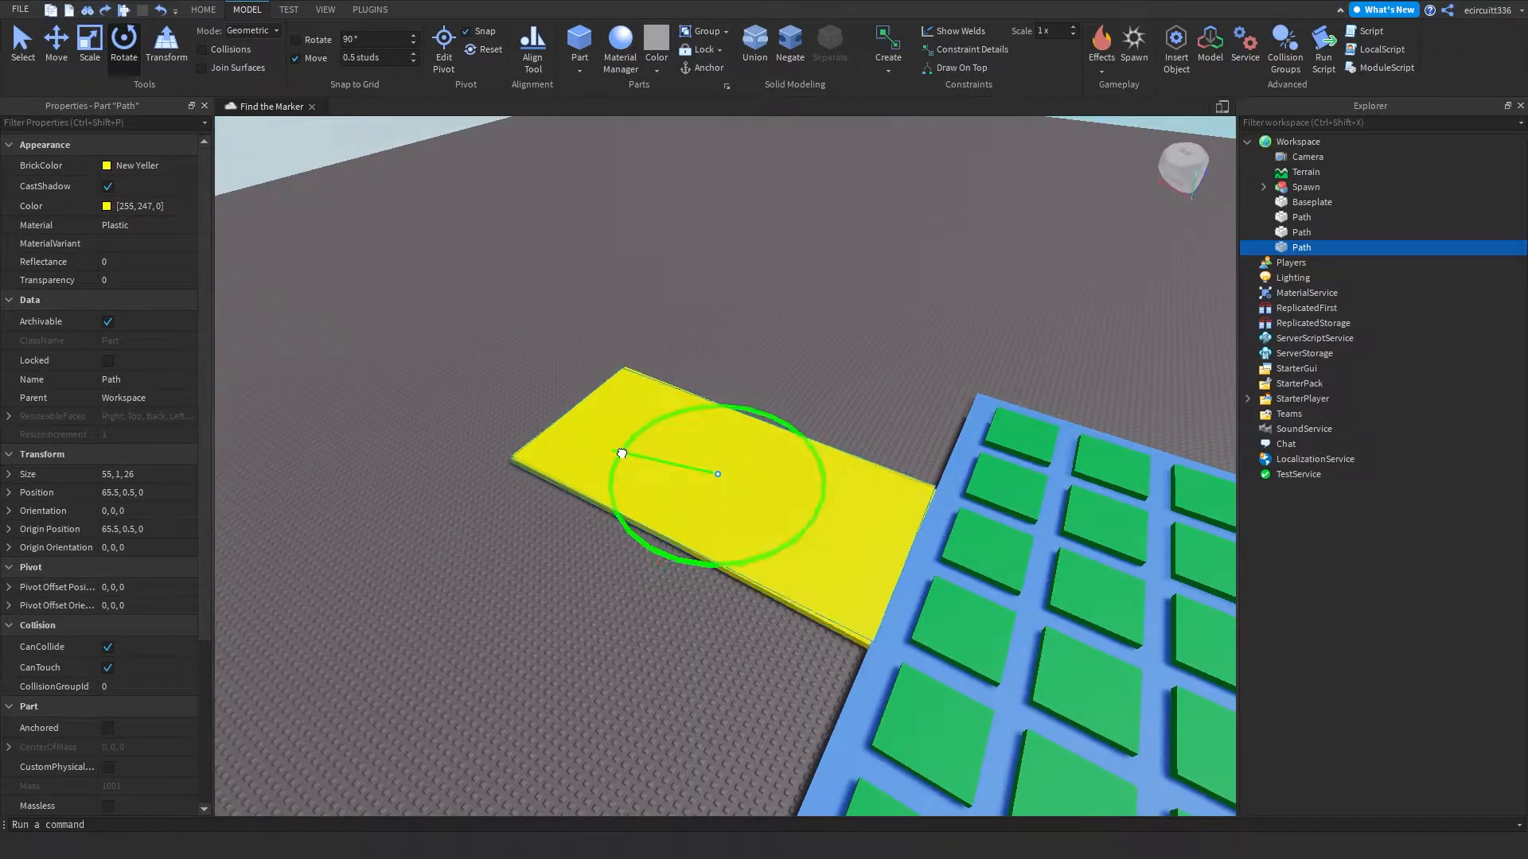
pyautogui.click(122, 43)
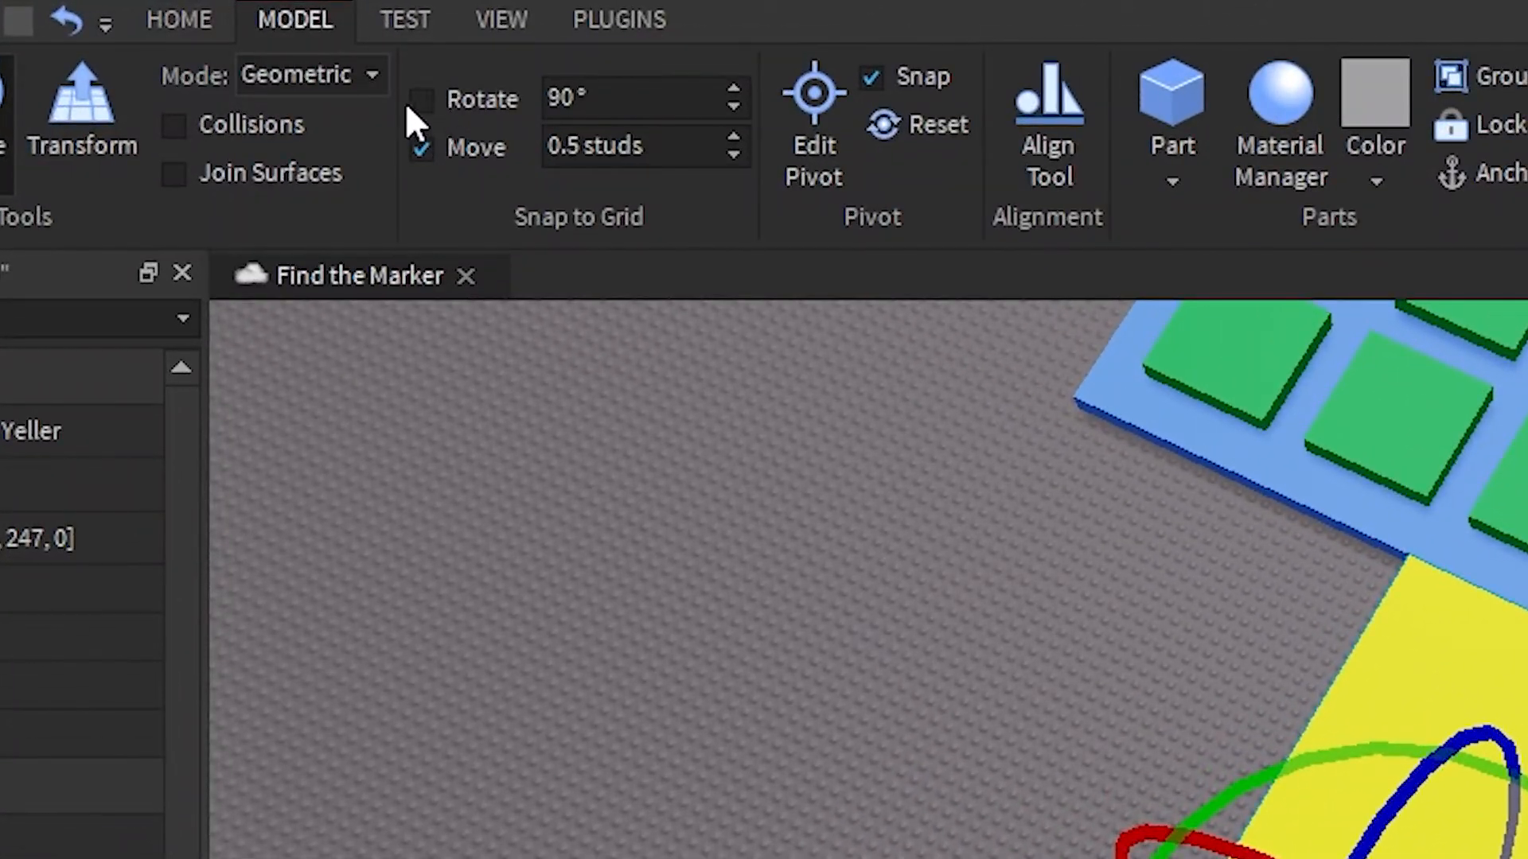
# Step: Enable 90° rotation snapping and turn the Path copy to orientation 0, -90, 0
pyautogui.click(422, 97)
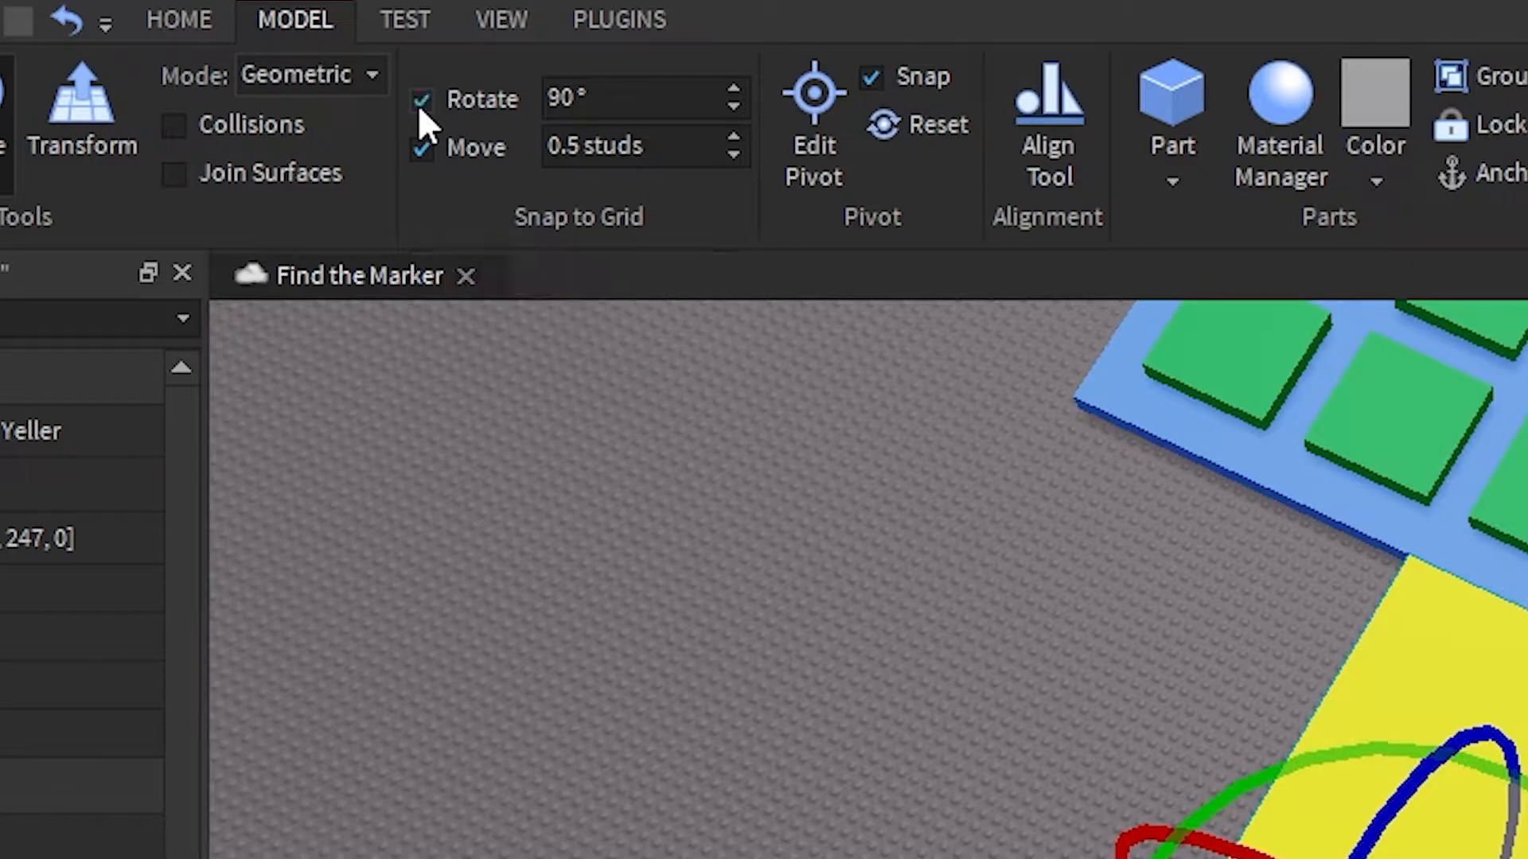
pyautogui.tripleClick(643, 97)
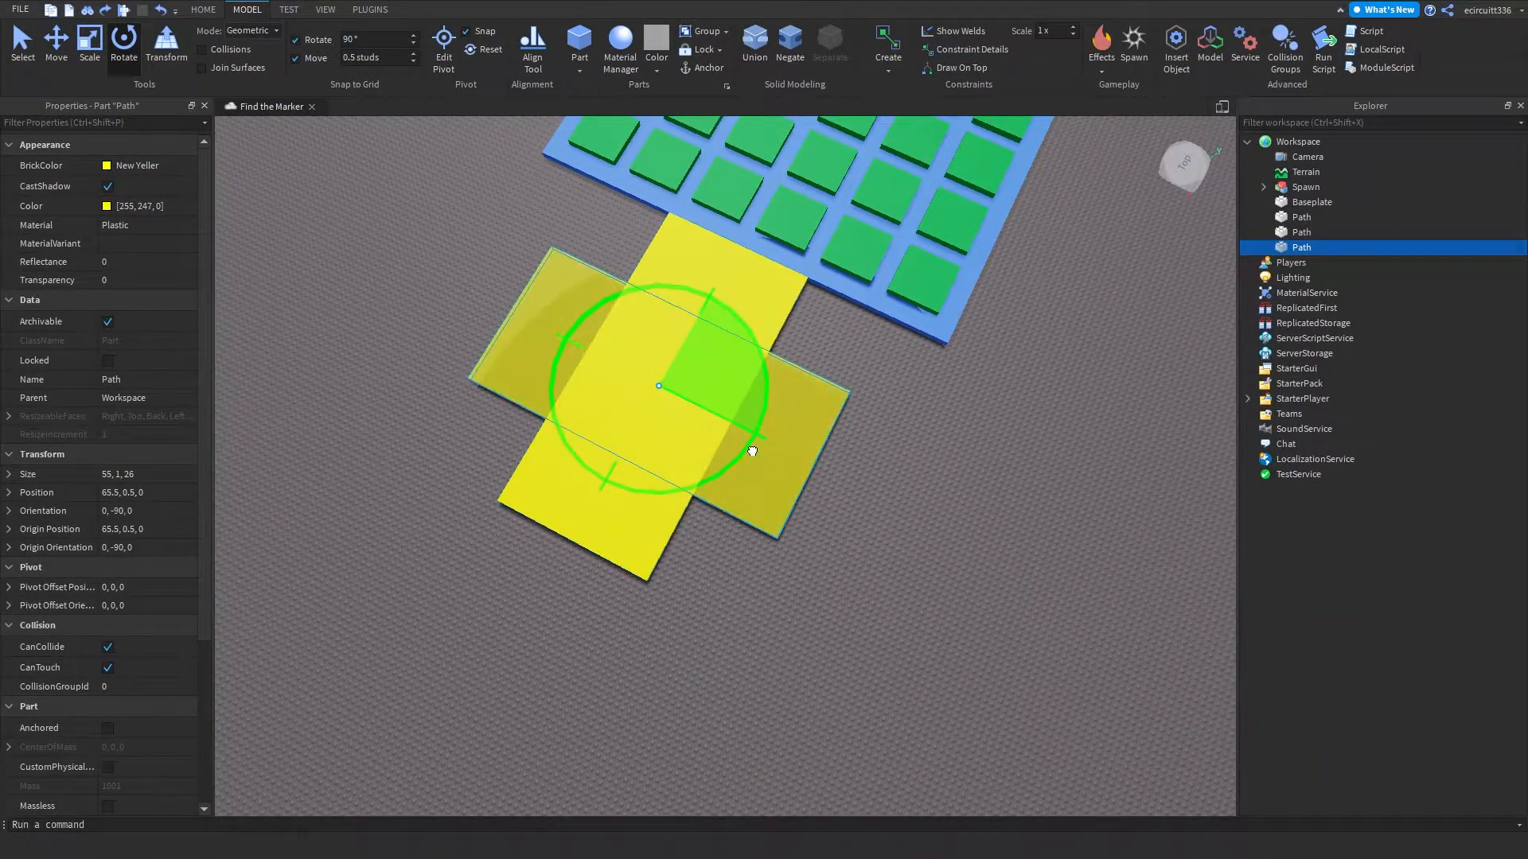
# Step: Duplicate the rotated Path so slabs extend from all four spawn sides
pyautogui.click(123, 44)
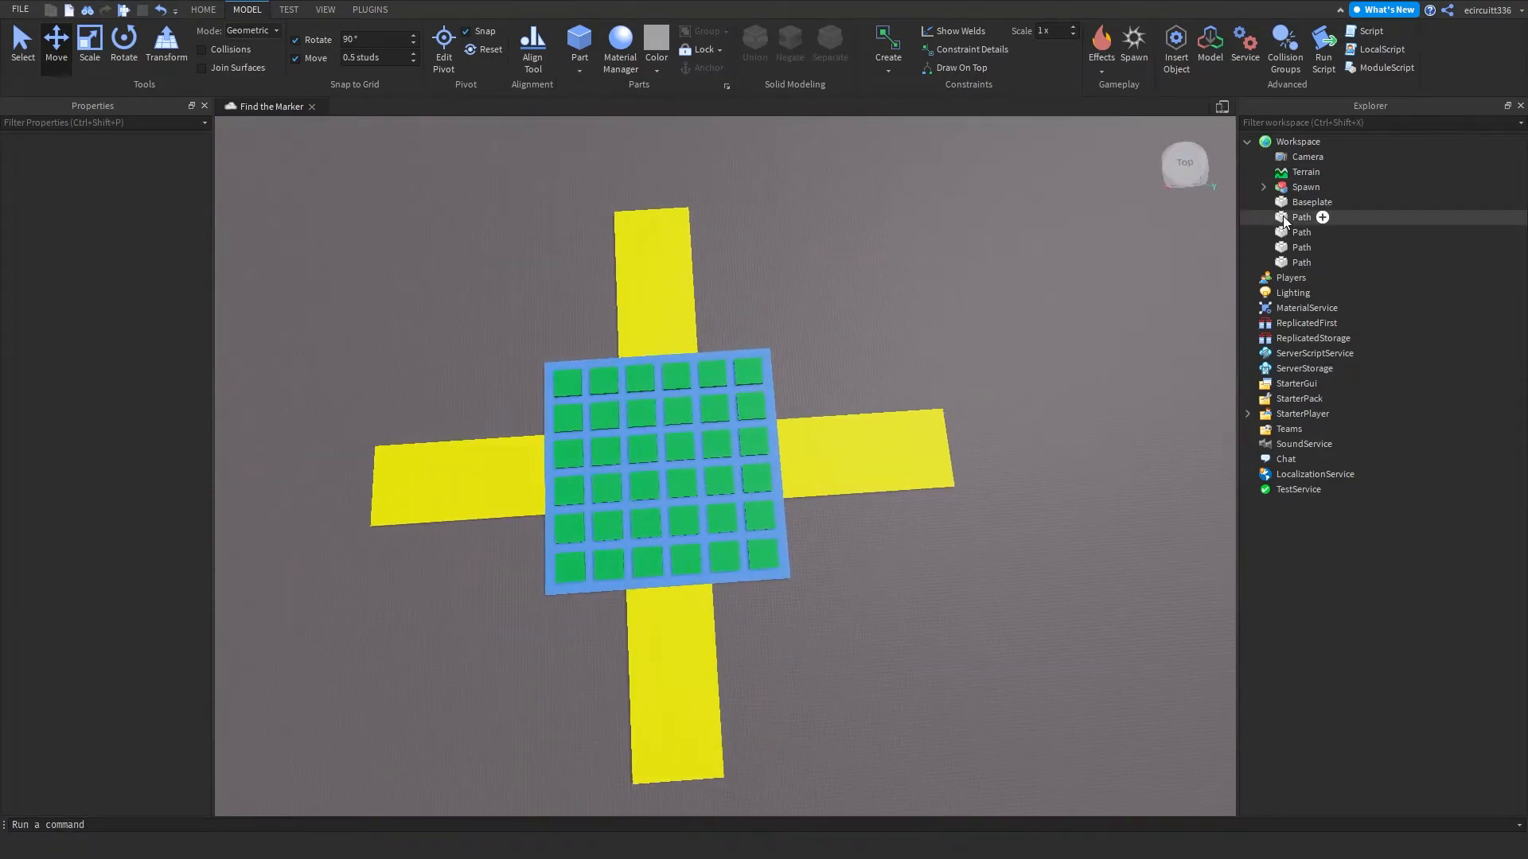
pyautogui.click(1301, 216)
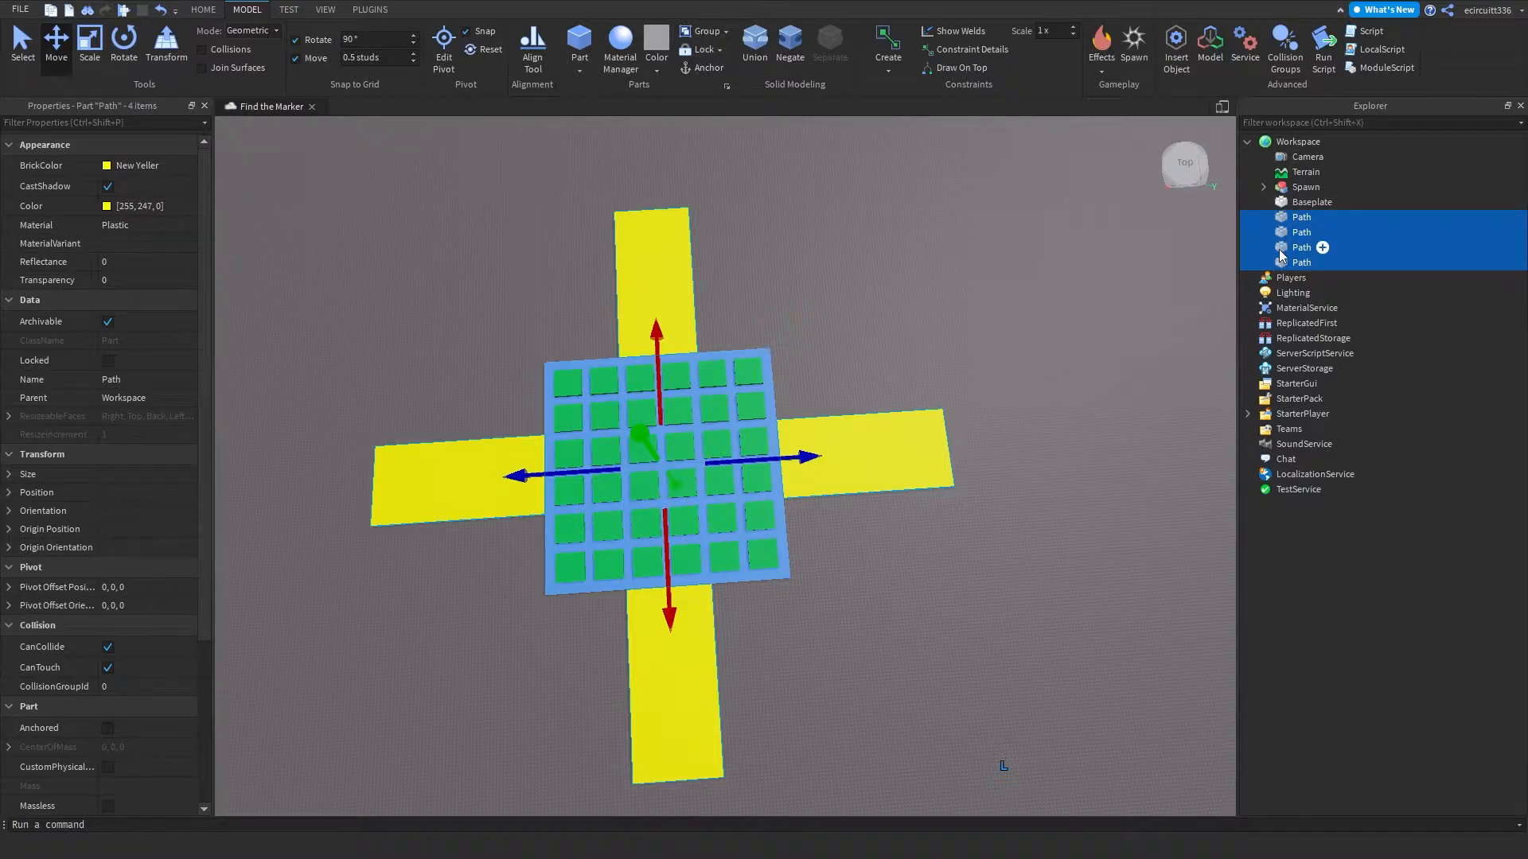
# Step: Group the four selected yellow Path parts into one model, ready to rename it
pyautogui.rightClick(1301, 247)
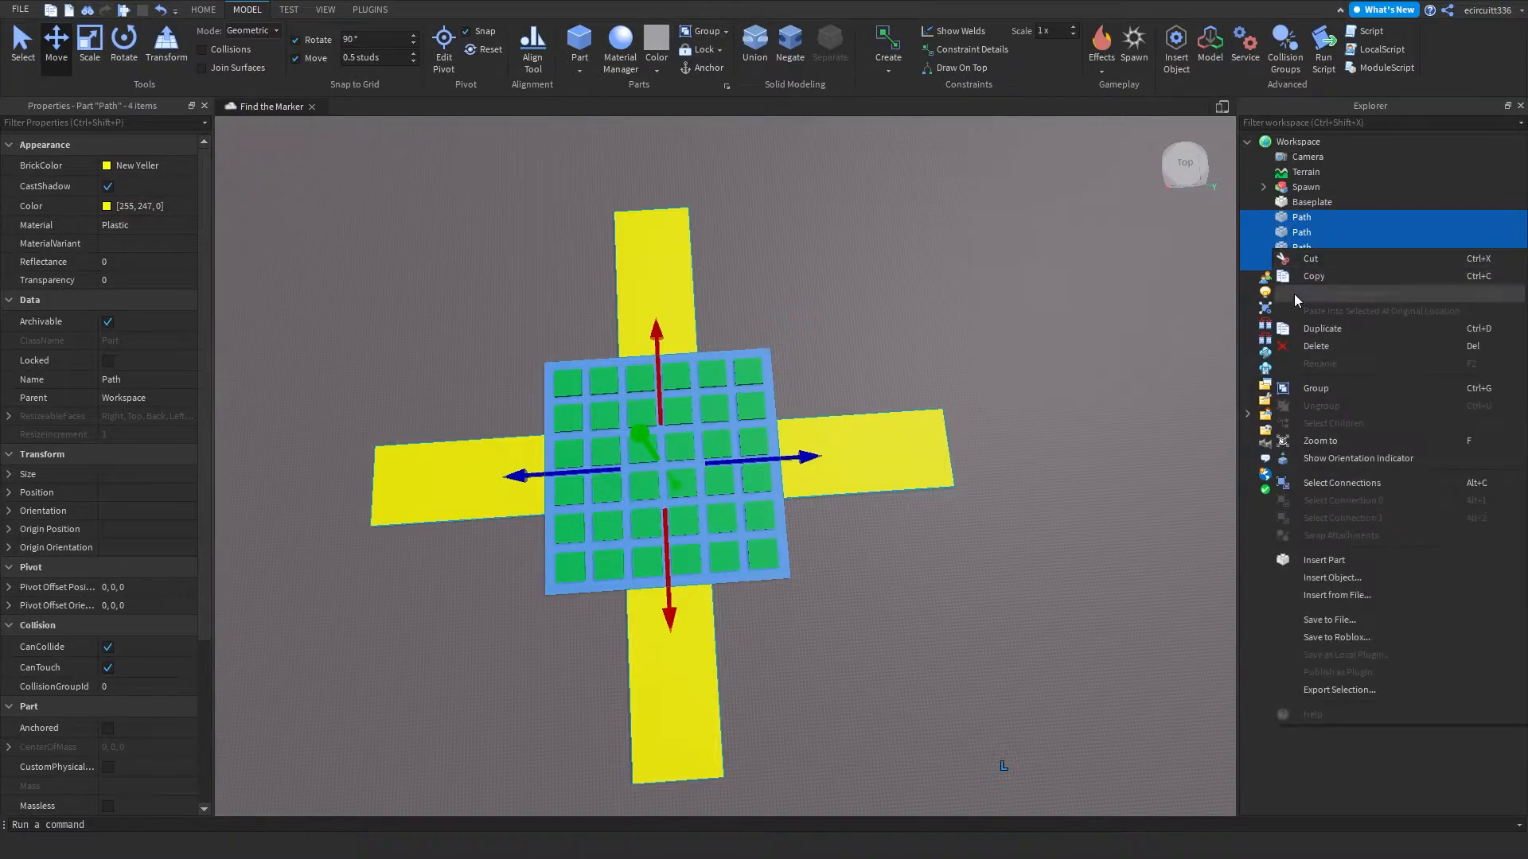
pyautogui.click(1315, 388)
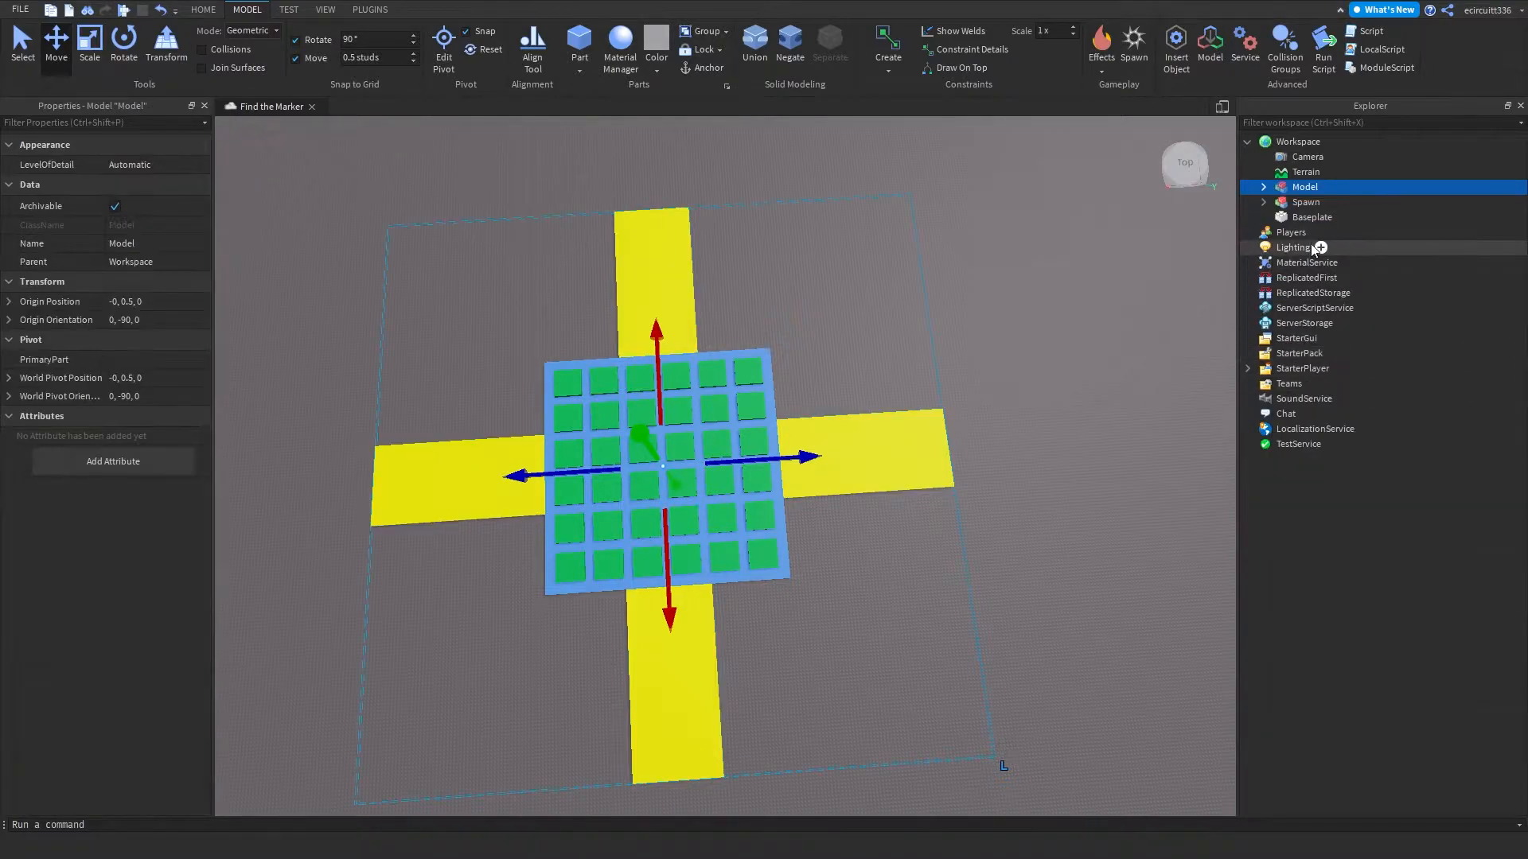
pyautogui.rightClick(1304, 186)
pyautogui.write('Paths')
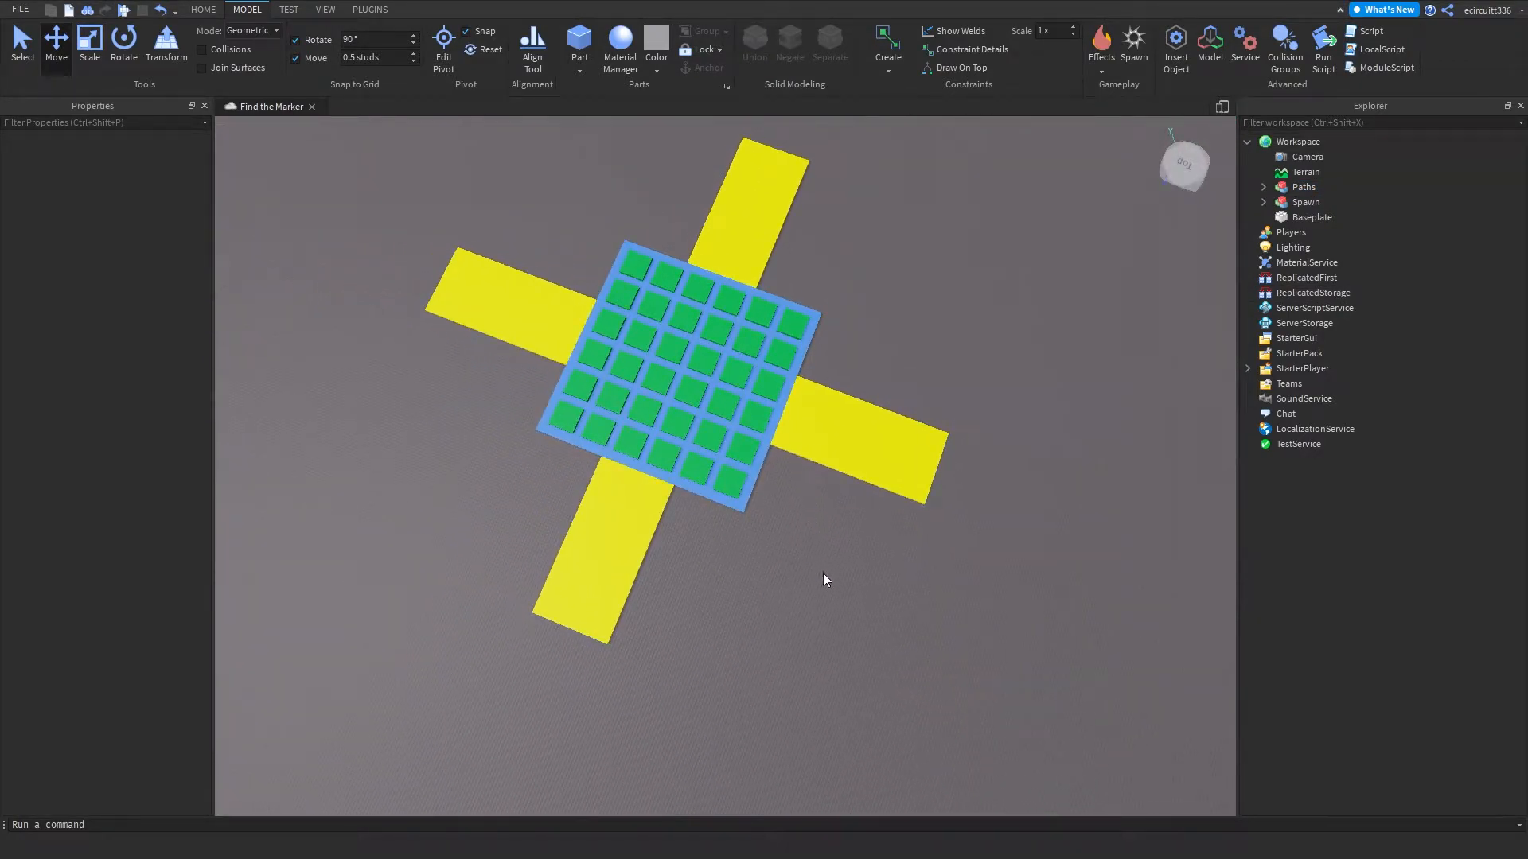
pyautogui.moveTo(559, 173)
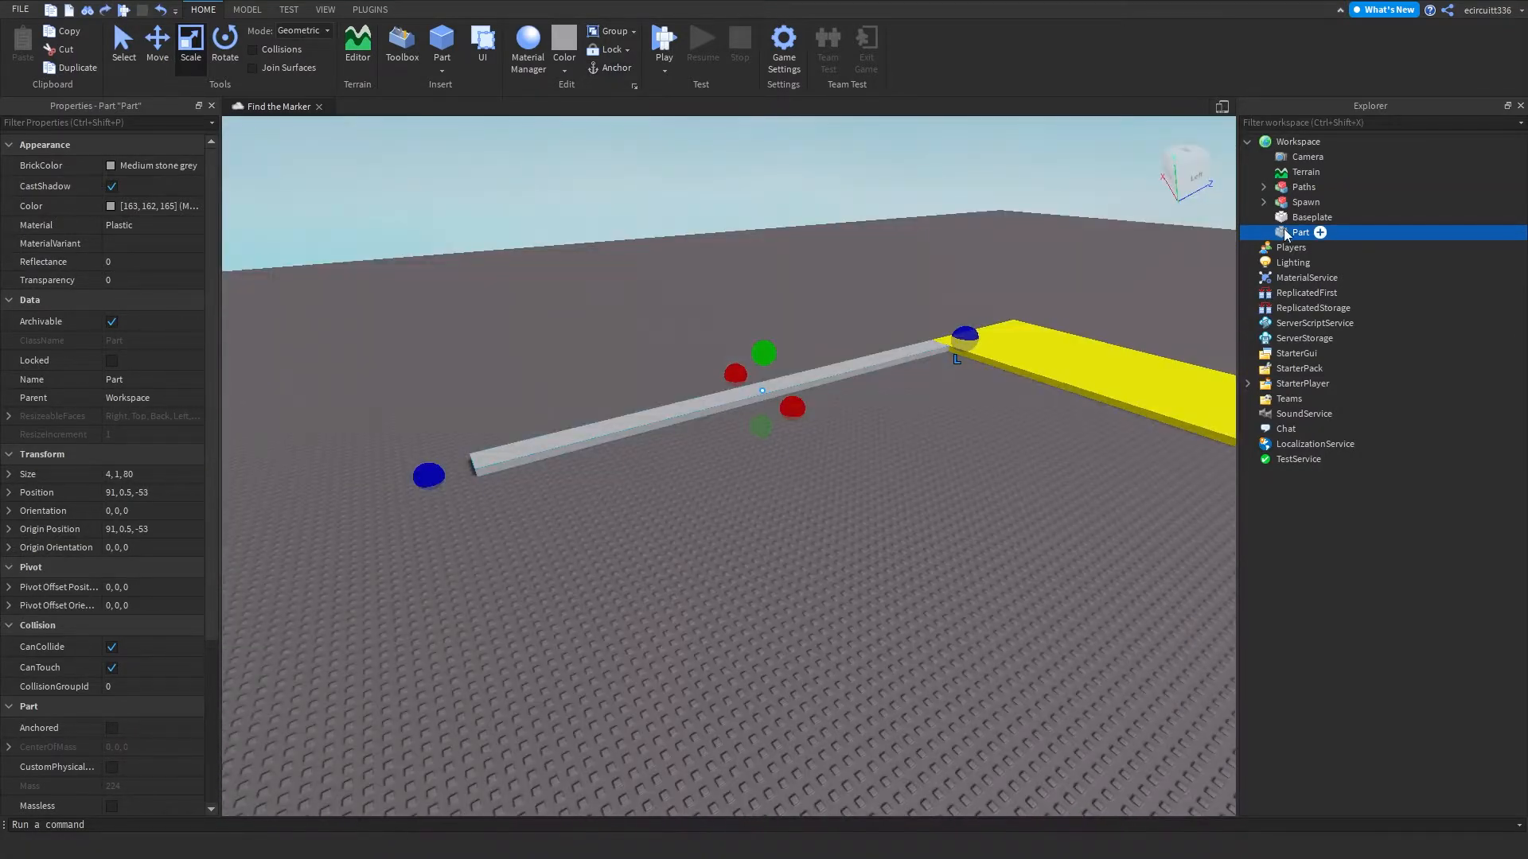
# Step: Rename the new border strip to Edge and add another edge strip to the selection
pyautogui.doubleClick(1301, 231)
pyautogui.write('Edge')
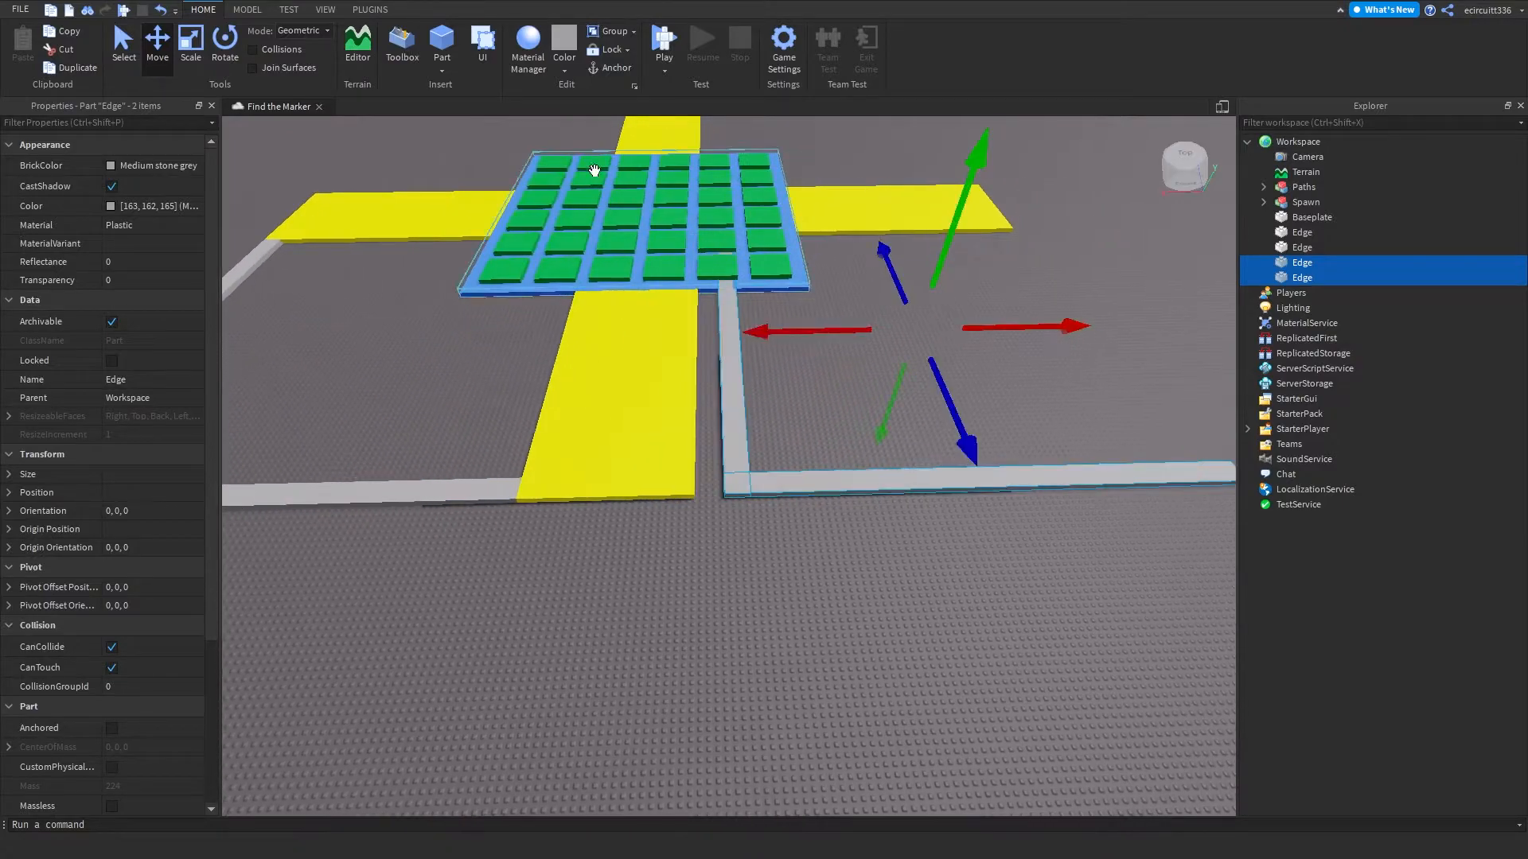
pyautogui.click(223, 47)
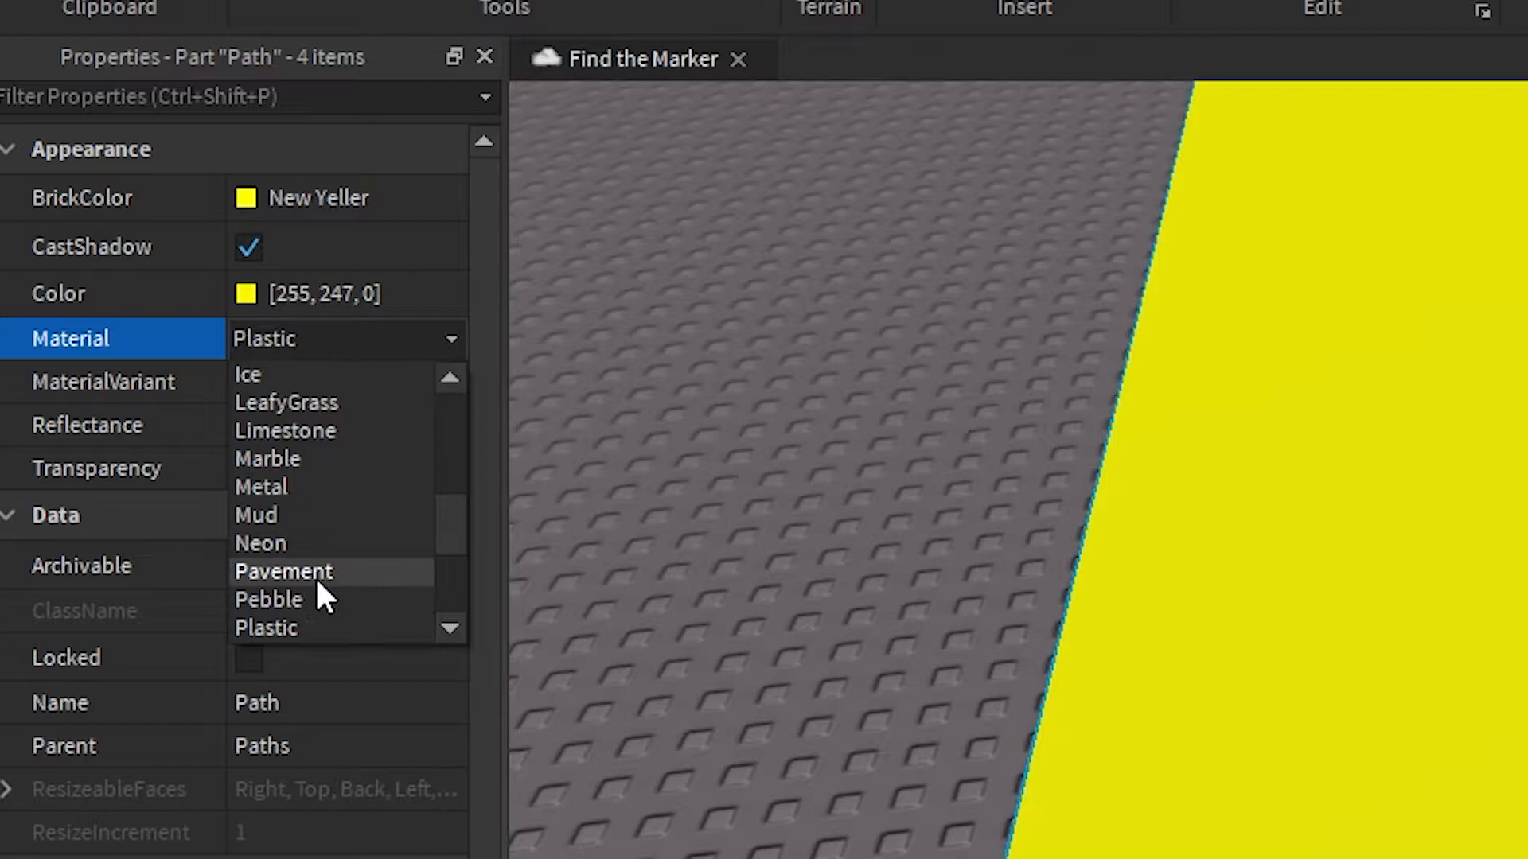
# Step: Choose a new surface material for the selected path and border pieces
pyautogui.click(247, 374)
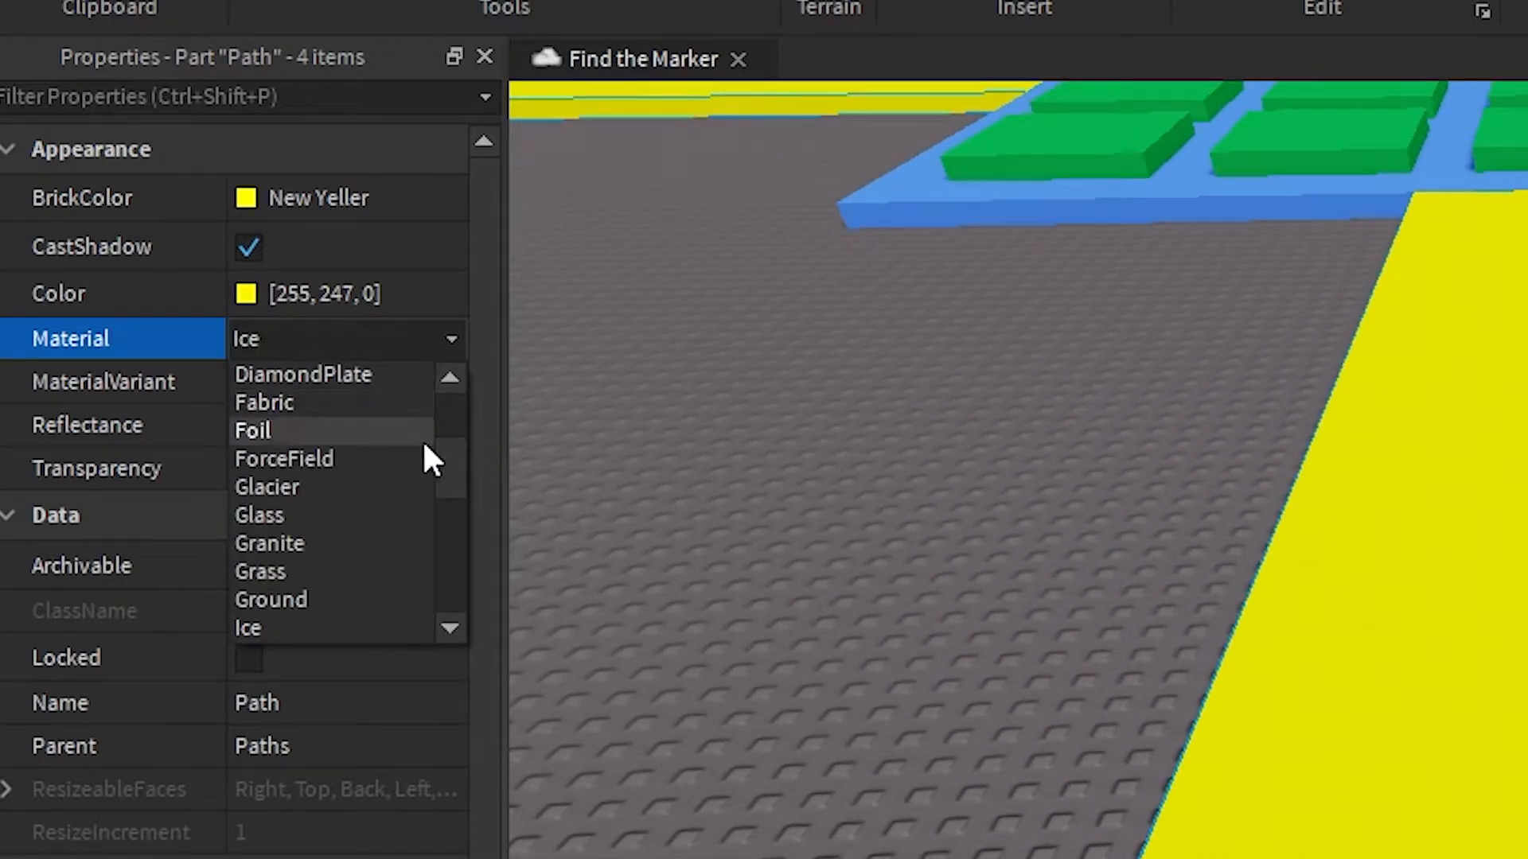
pyautogui.click(263, 401)
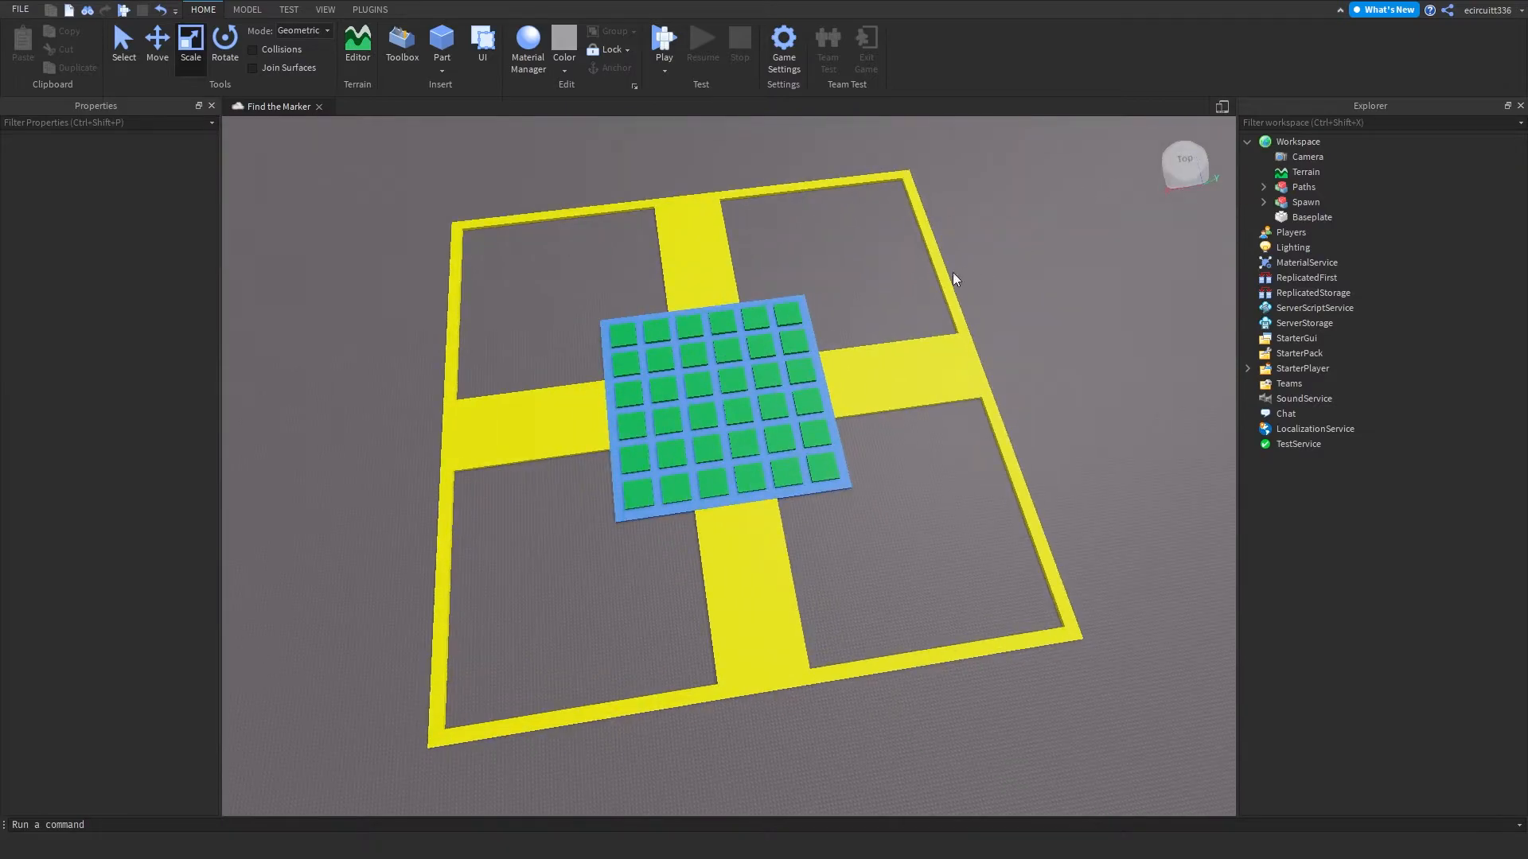
# Step: Insert a new Part from the Model tools for the first land sector
pyautogui.click(247, 9)
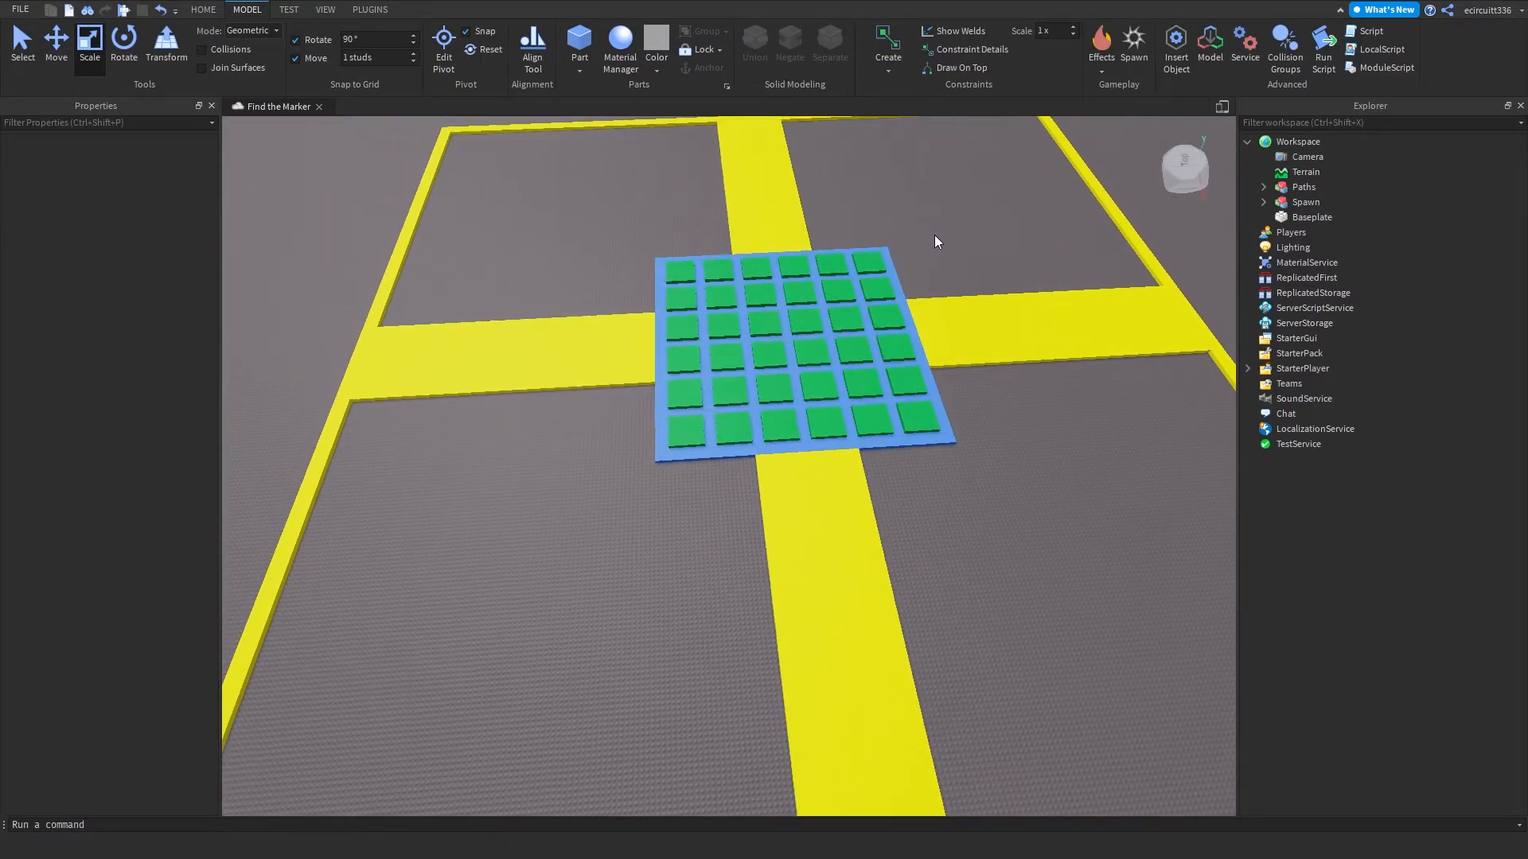
pyautogui.moveTo(1304, 187)
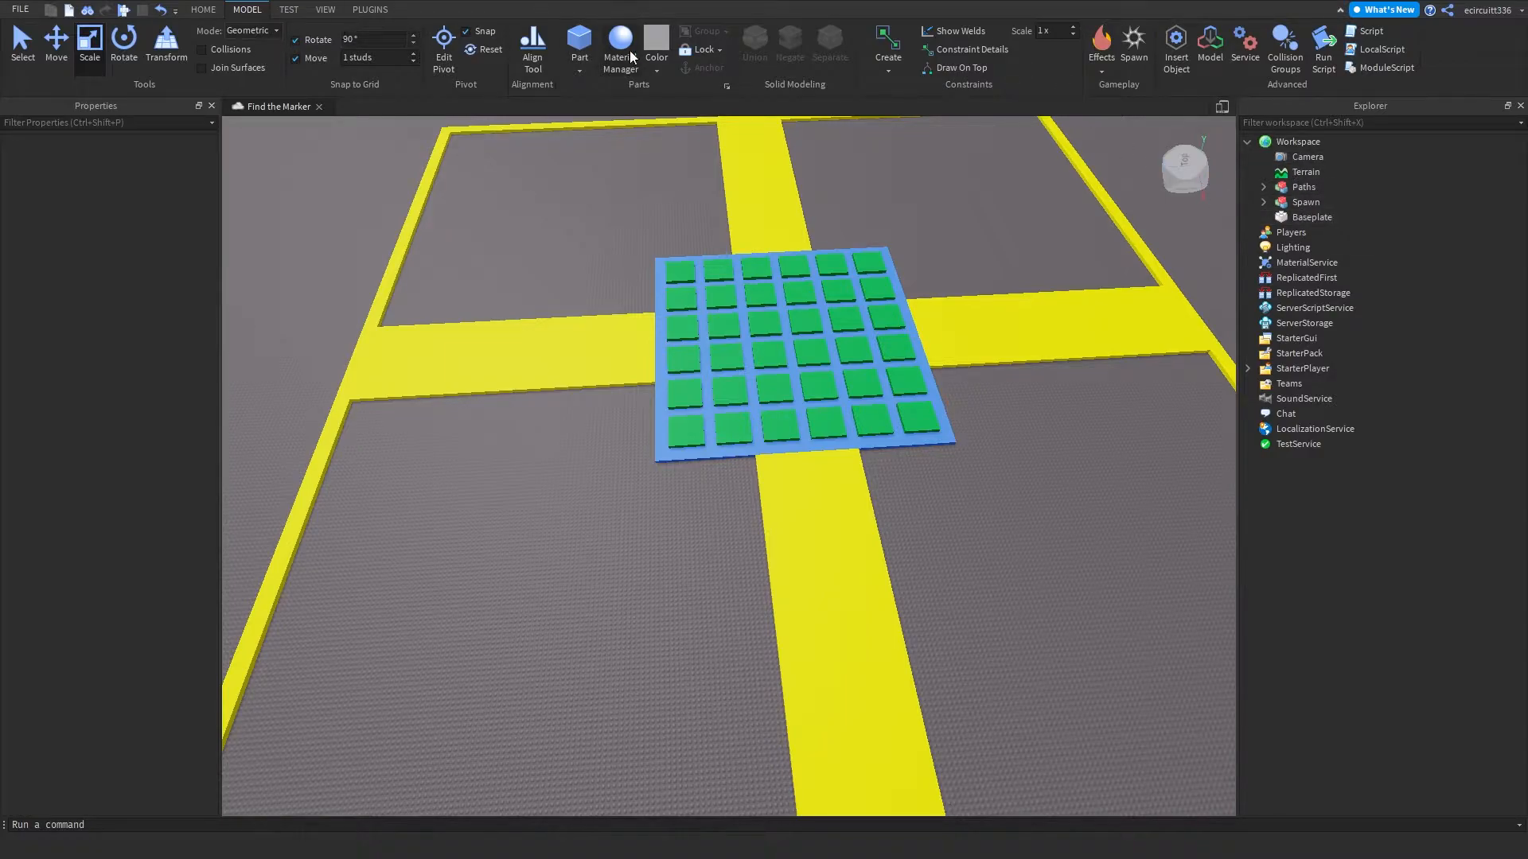
pyautogui.click(728, 448)
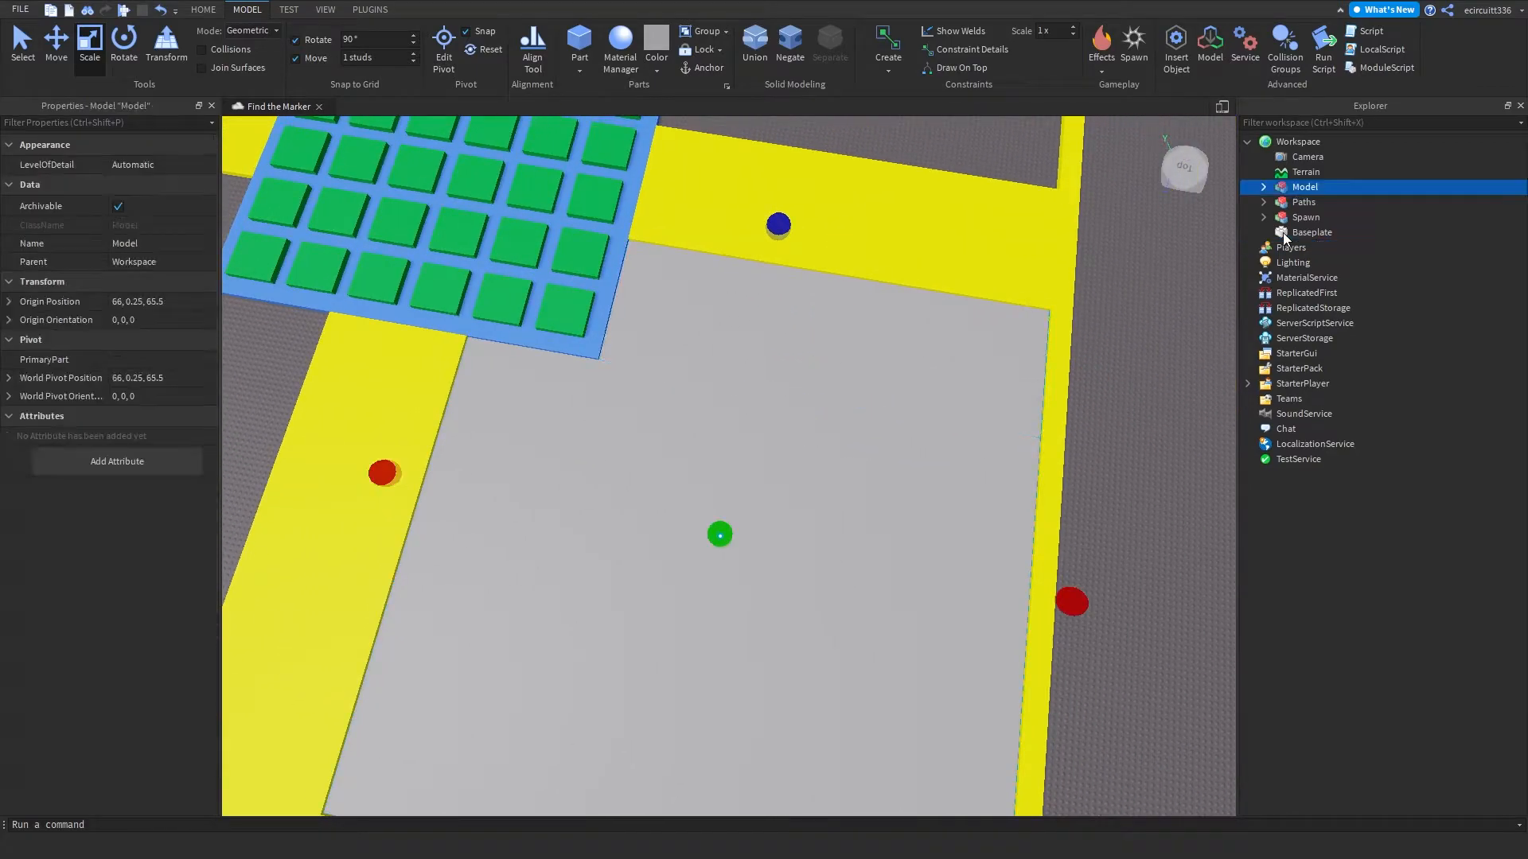
# Step: Rename the land square model to Sector1, name its parent group Land, and expand it
pyautogui.doubleClick(1303, 186)
pyautogui.write('Land')
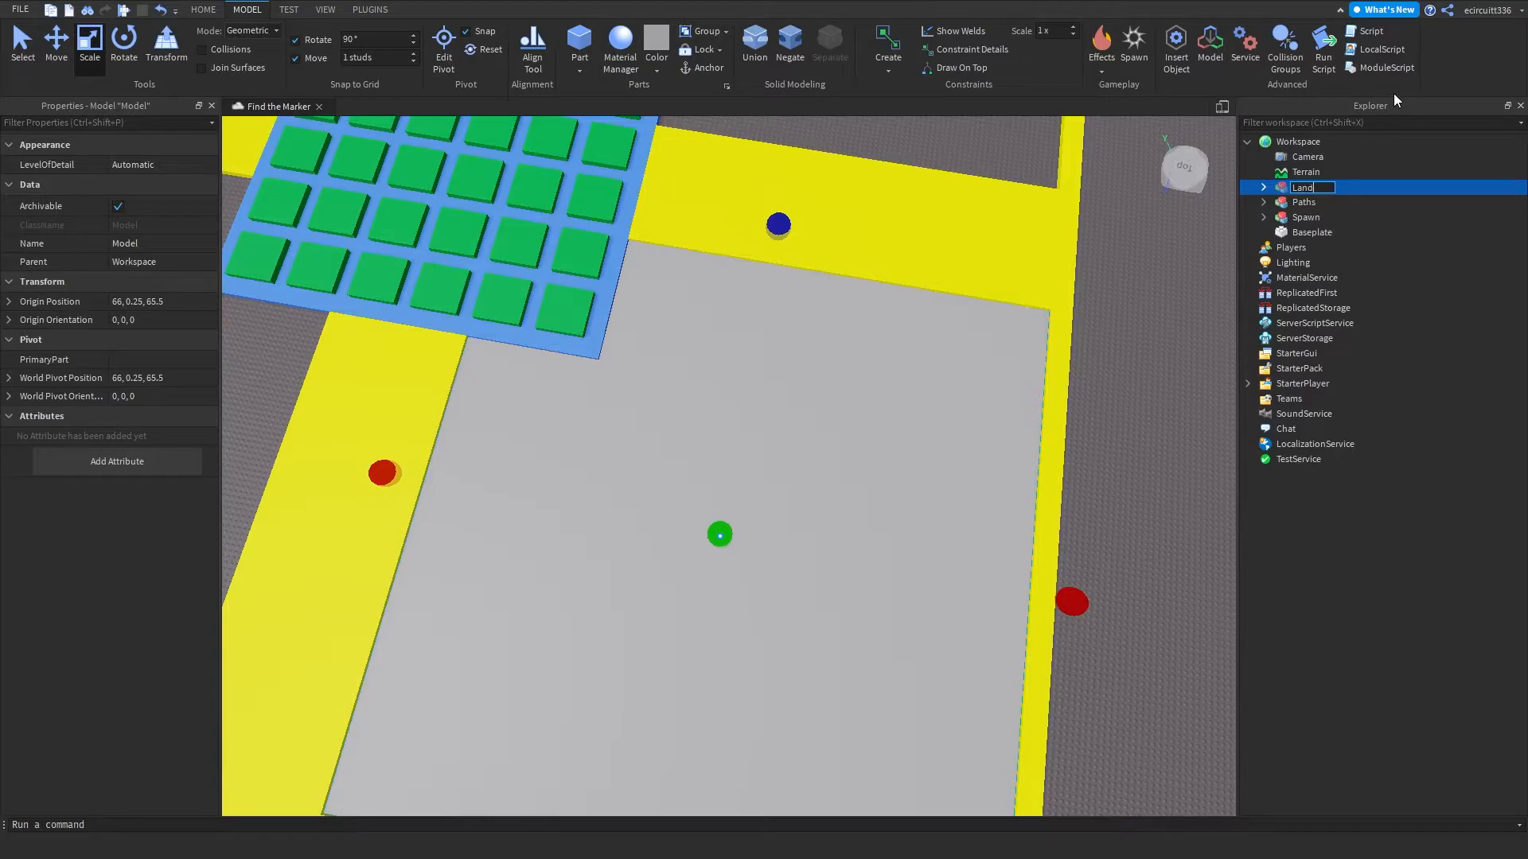
pyautogui.write('S')
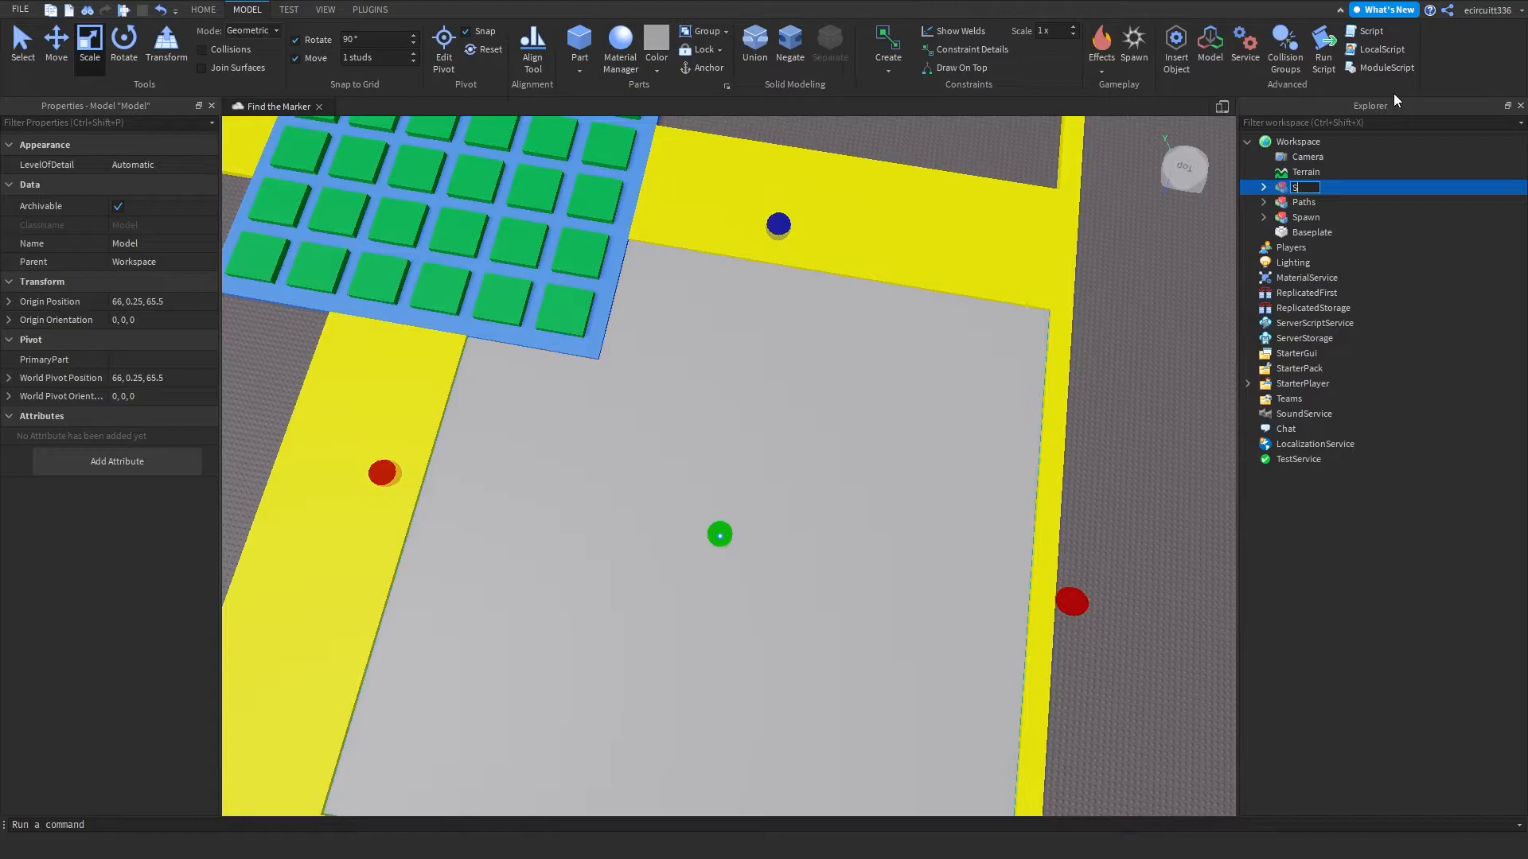
pyautogui.write('Sector1')
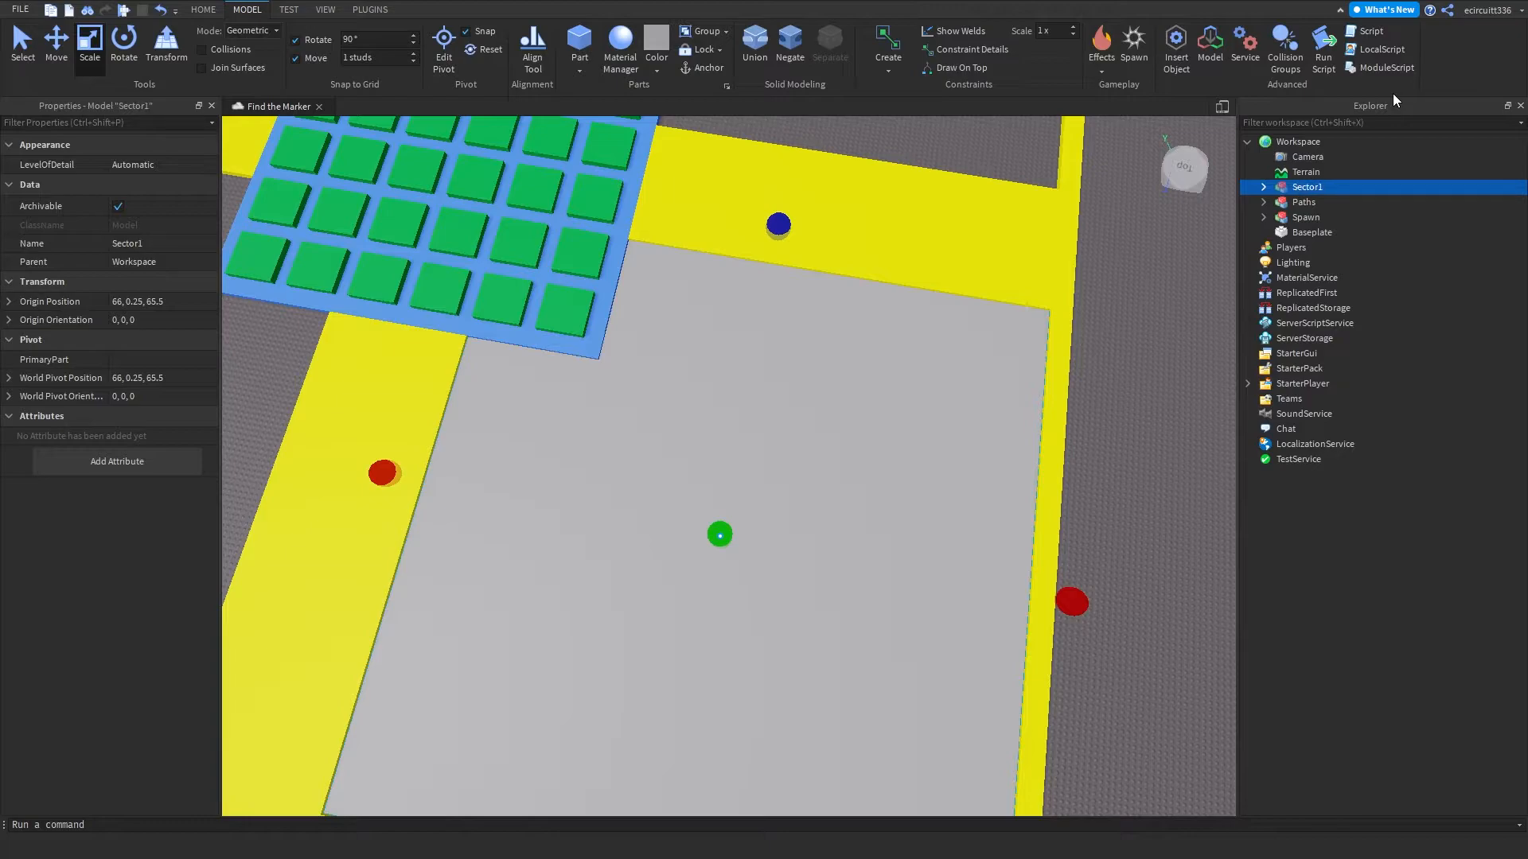
pyautogui.doubleClick(1307, 187)
pyautogui.write('Land')
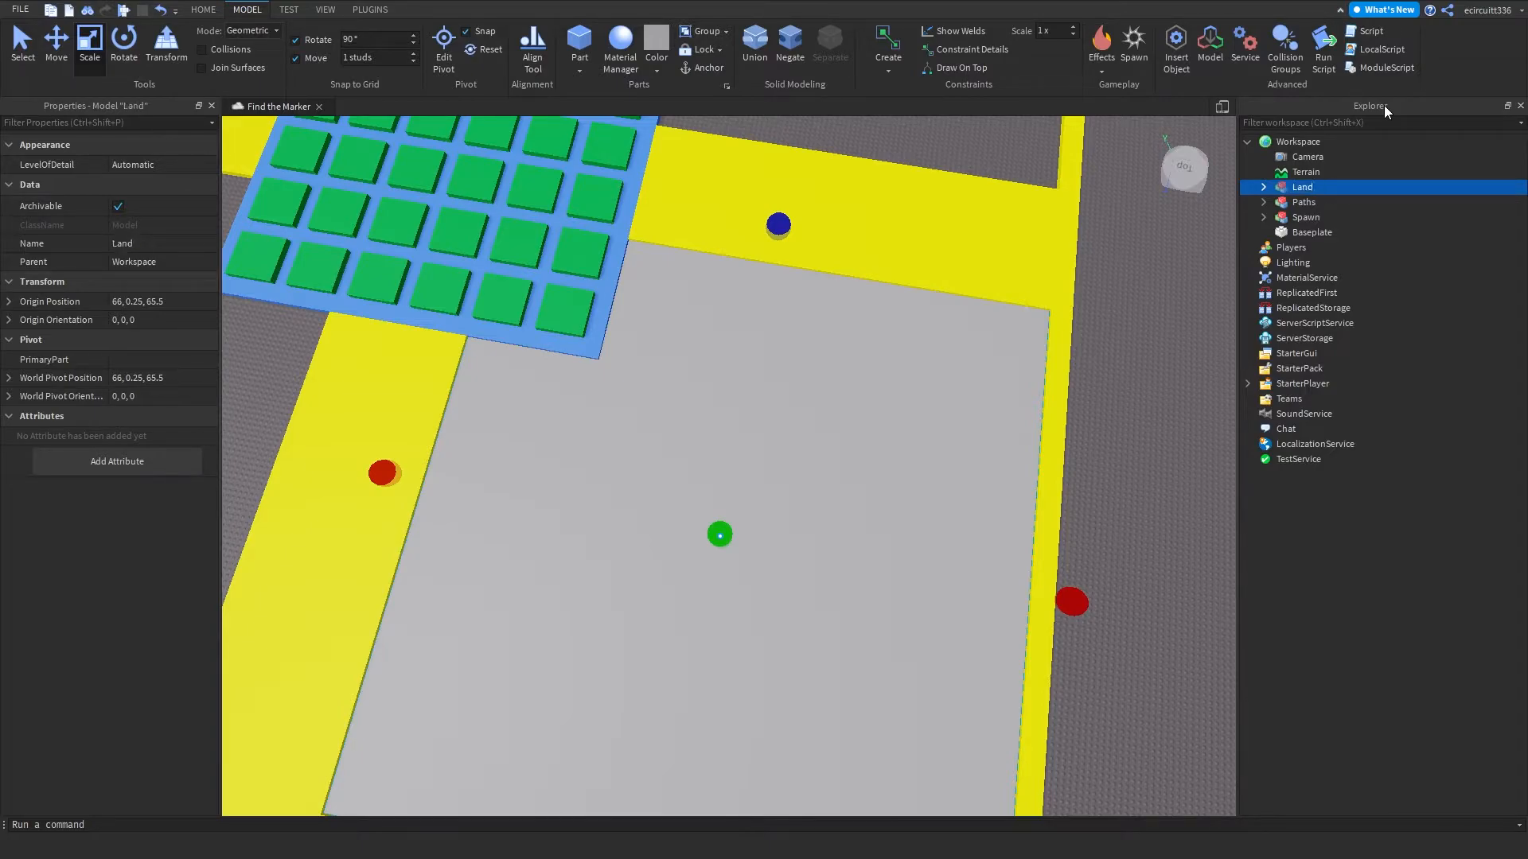
pyautogui.click(1263, 186)
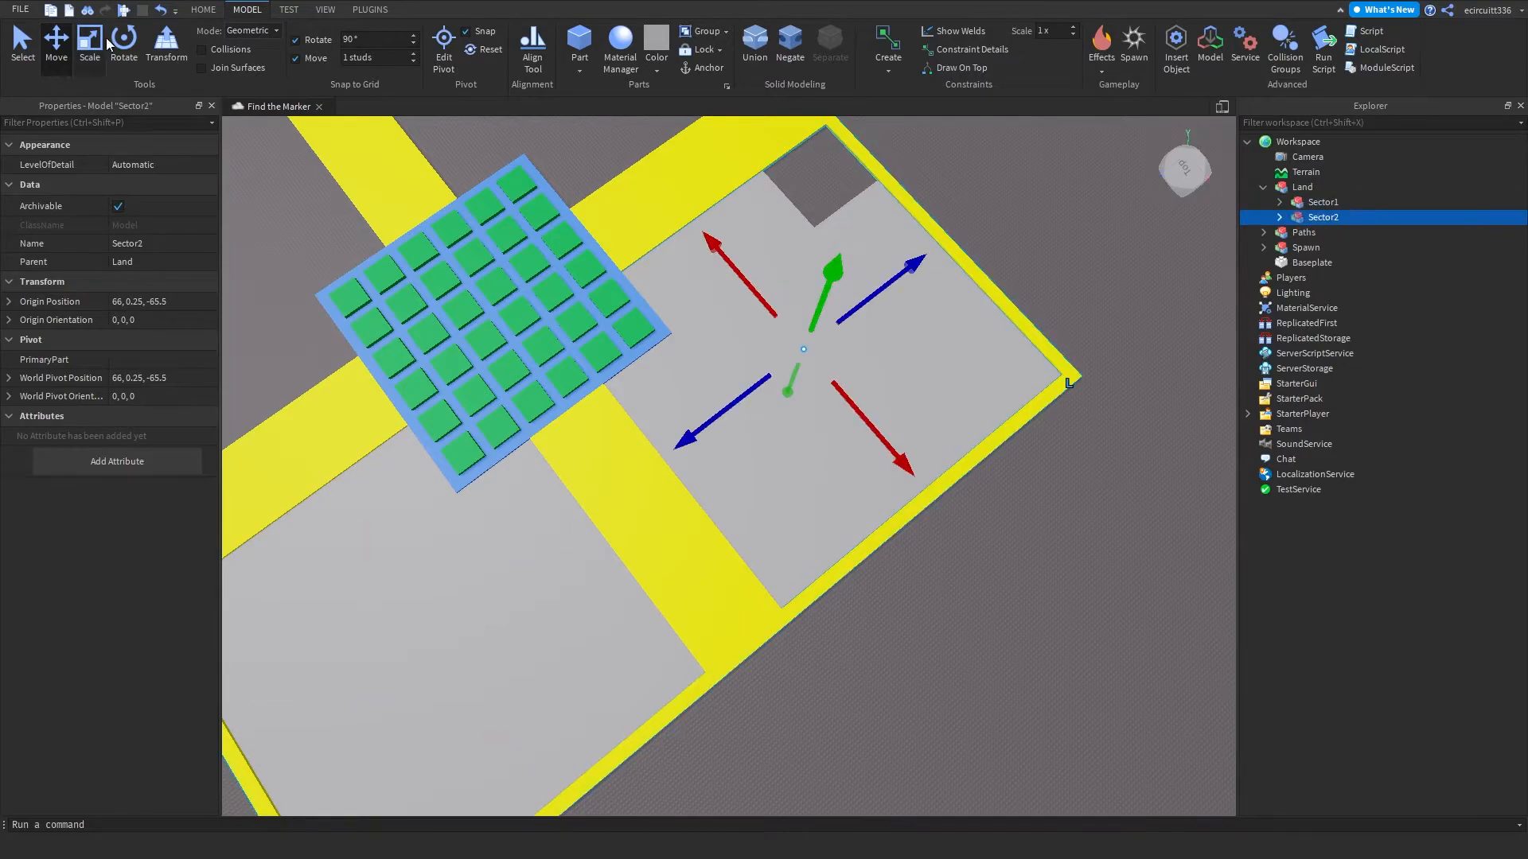
# Step: Move the copied Sector2 square into its own quadrant with the Move tool
pyautogui.click(122, 43)
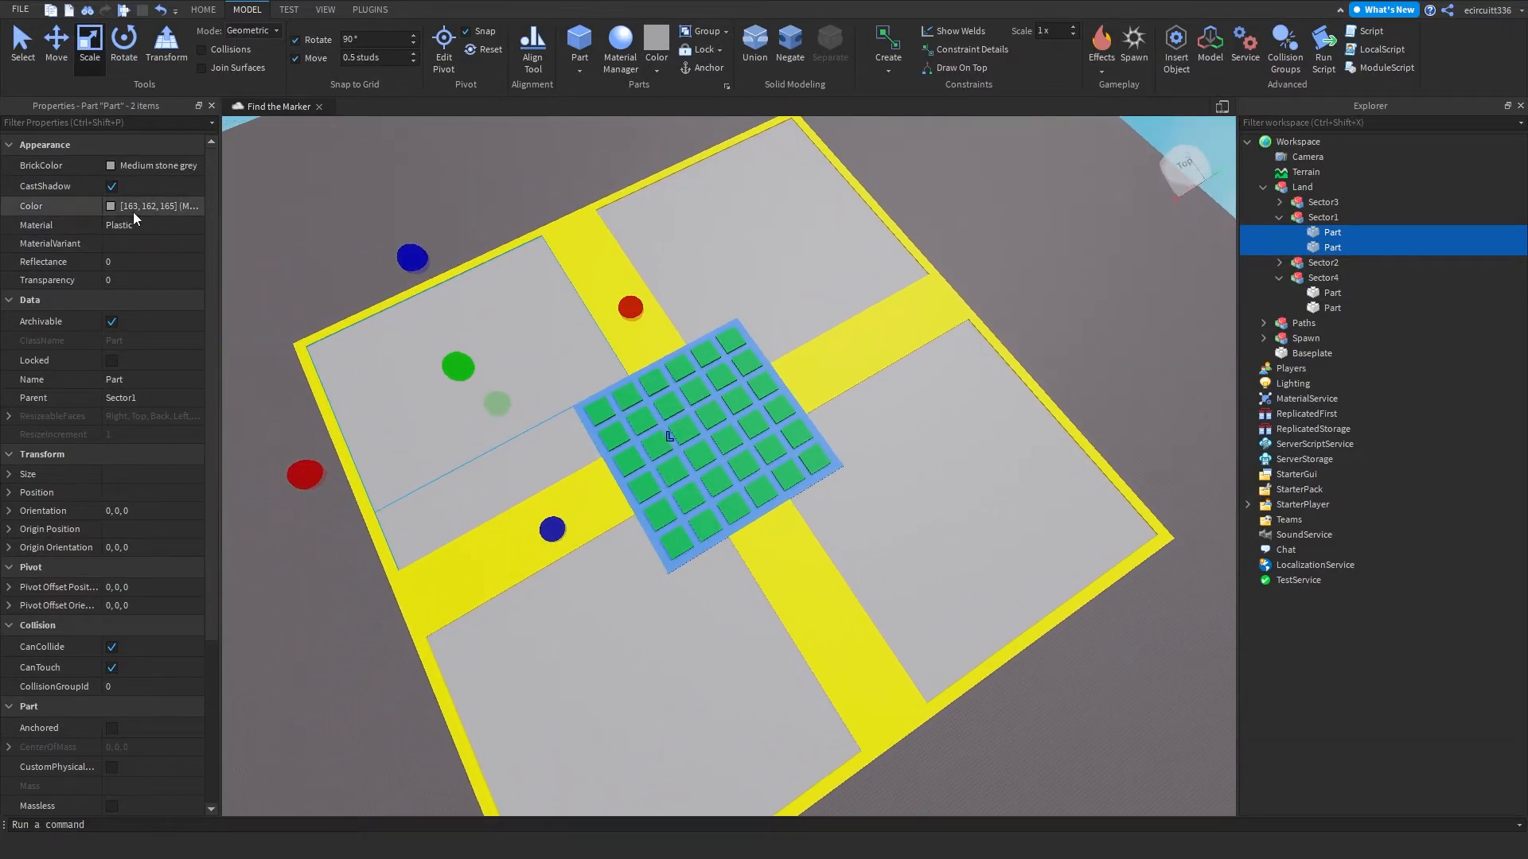
# Step: Change the colour and surface material of the Sector1 land pieces
pyautogui.click(153, 205)
pyautogui.write('[58, 185, 0]')
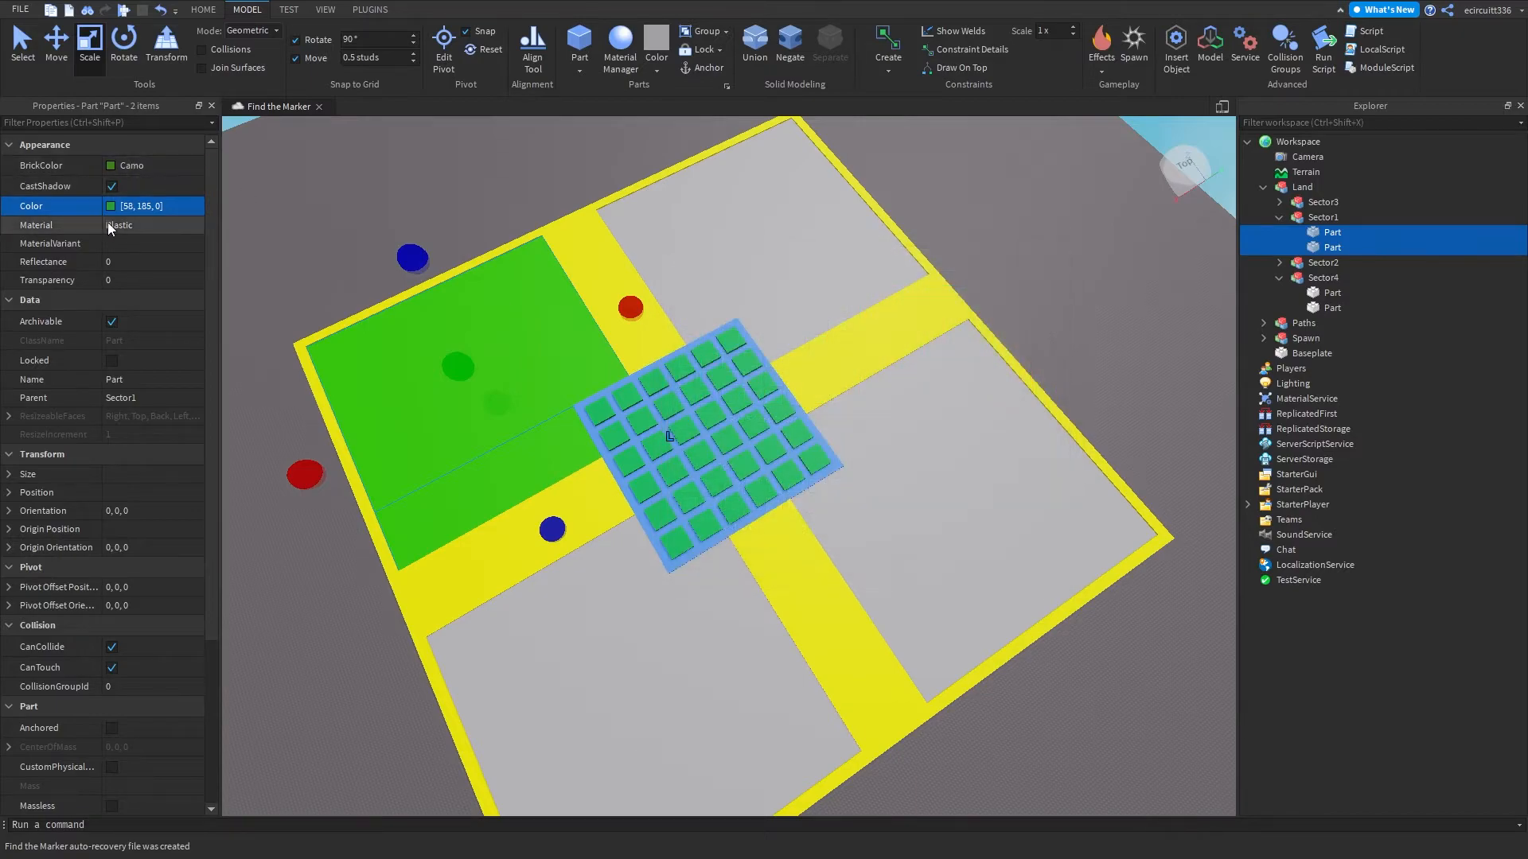
pyautogui.click(152, 225)
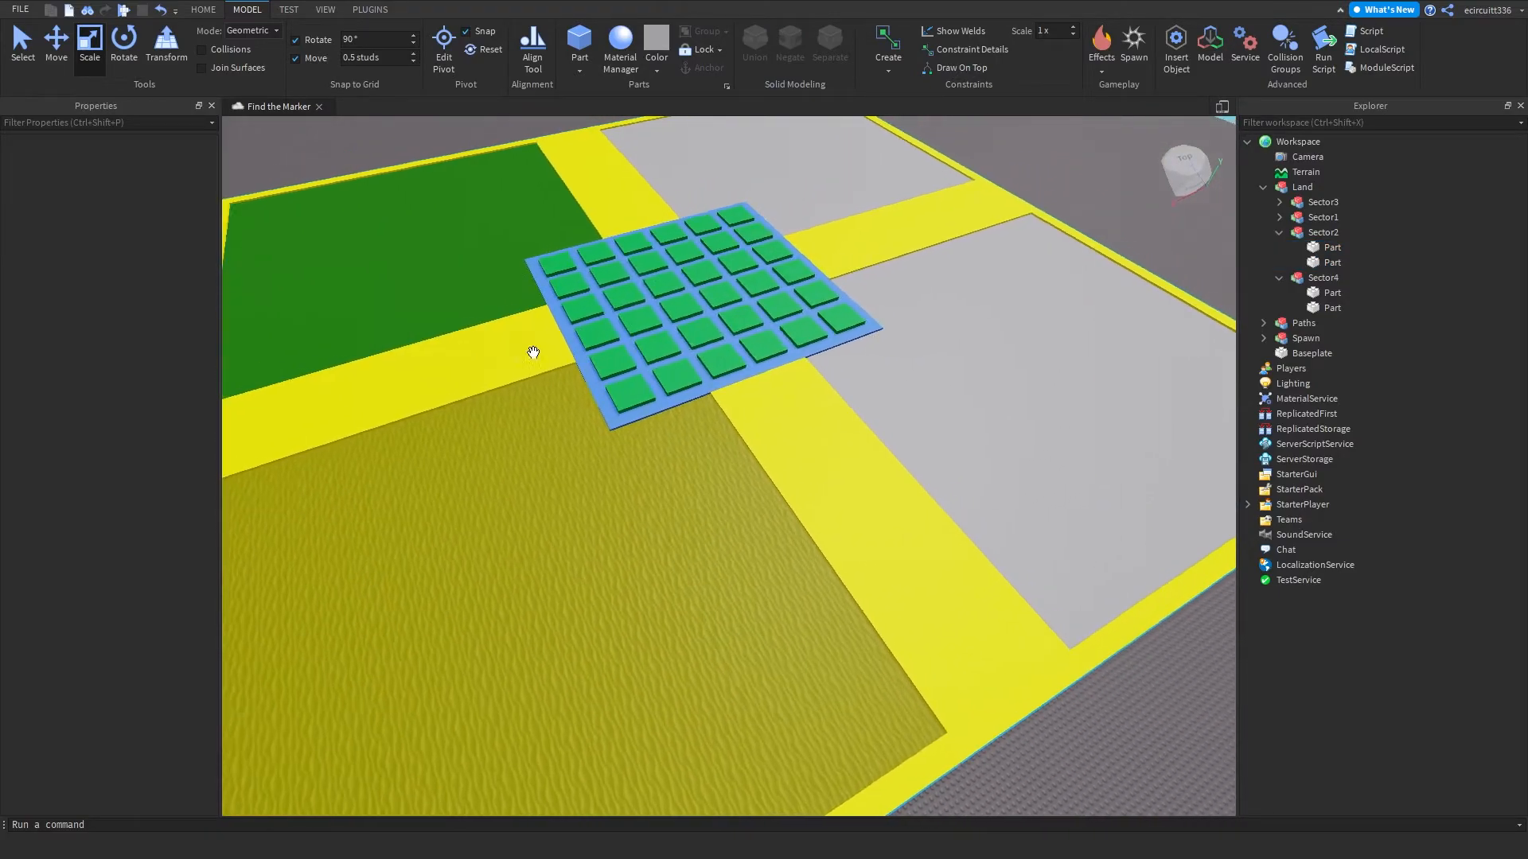
# Step: Select the Sector4 pieces and pick a colour for the rock sector
pyautogui.click(1322, 201)
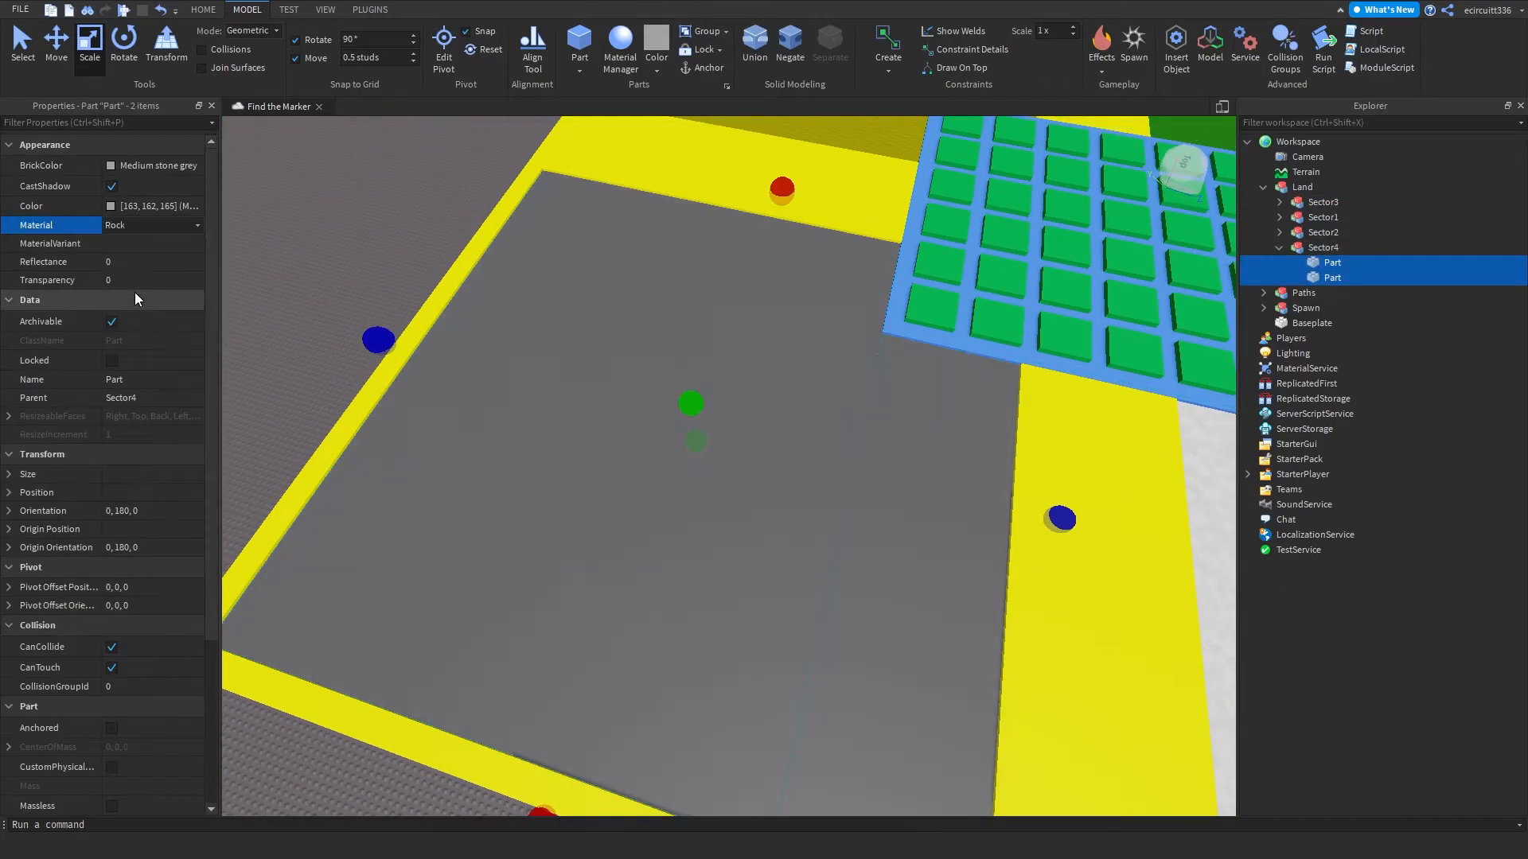
pyautogui.click(153, 206)
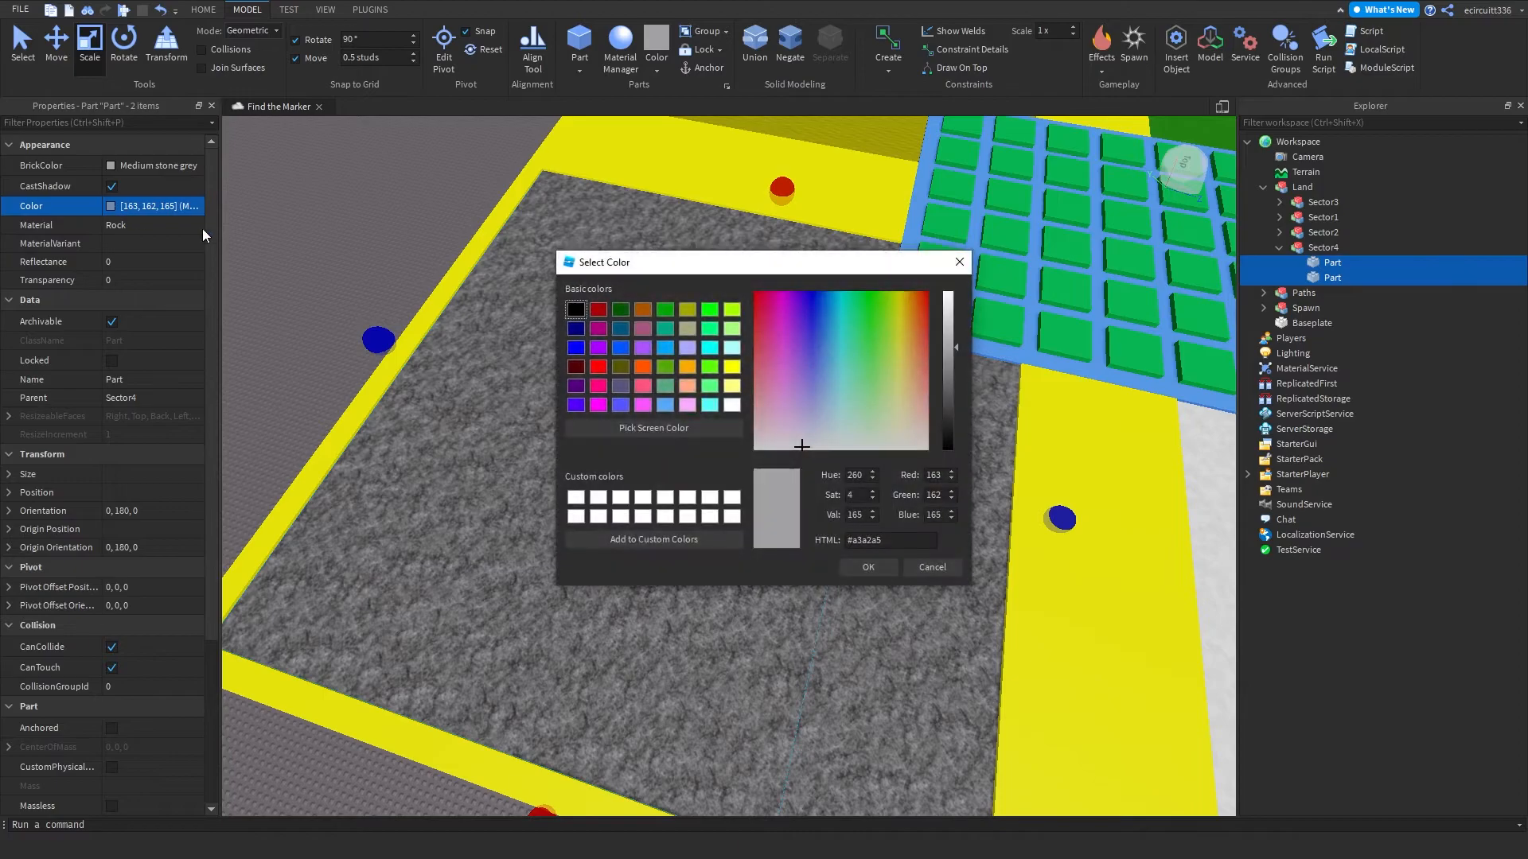
pyautogui.click(928, 567)
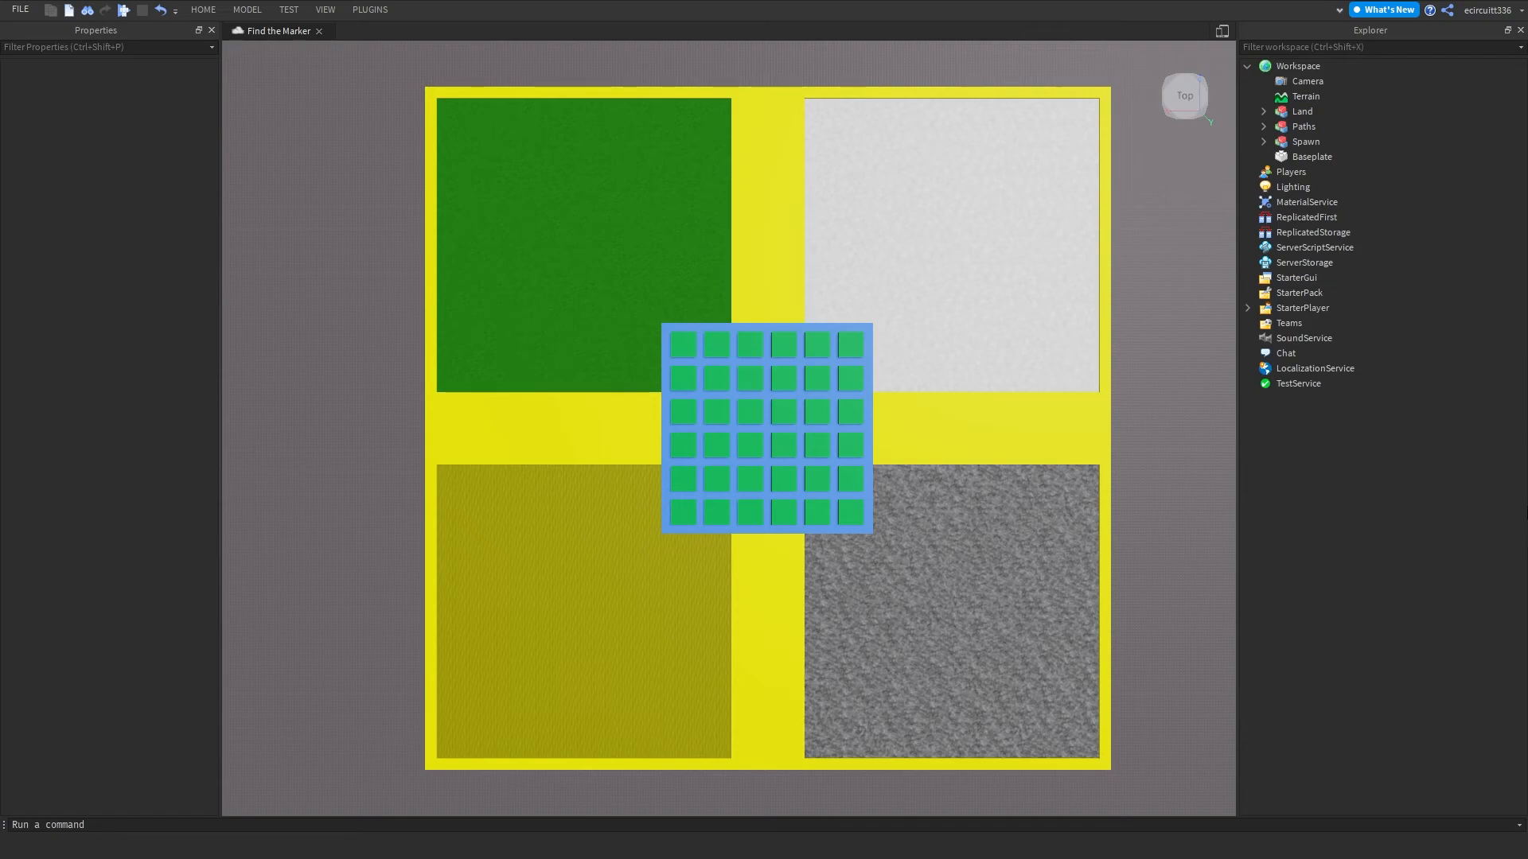
pyautogui.moveTo(1517, 512)
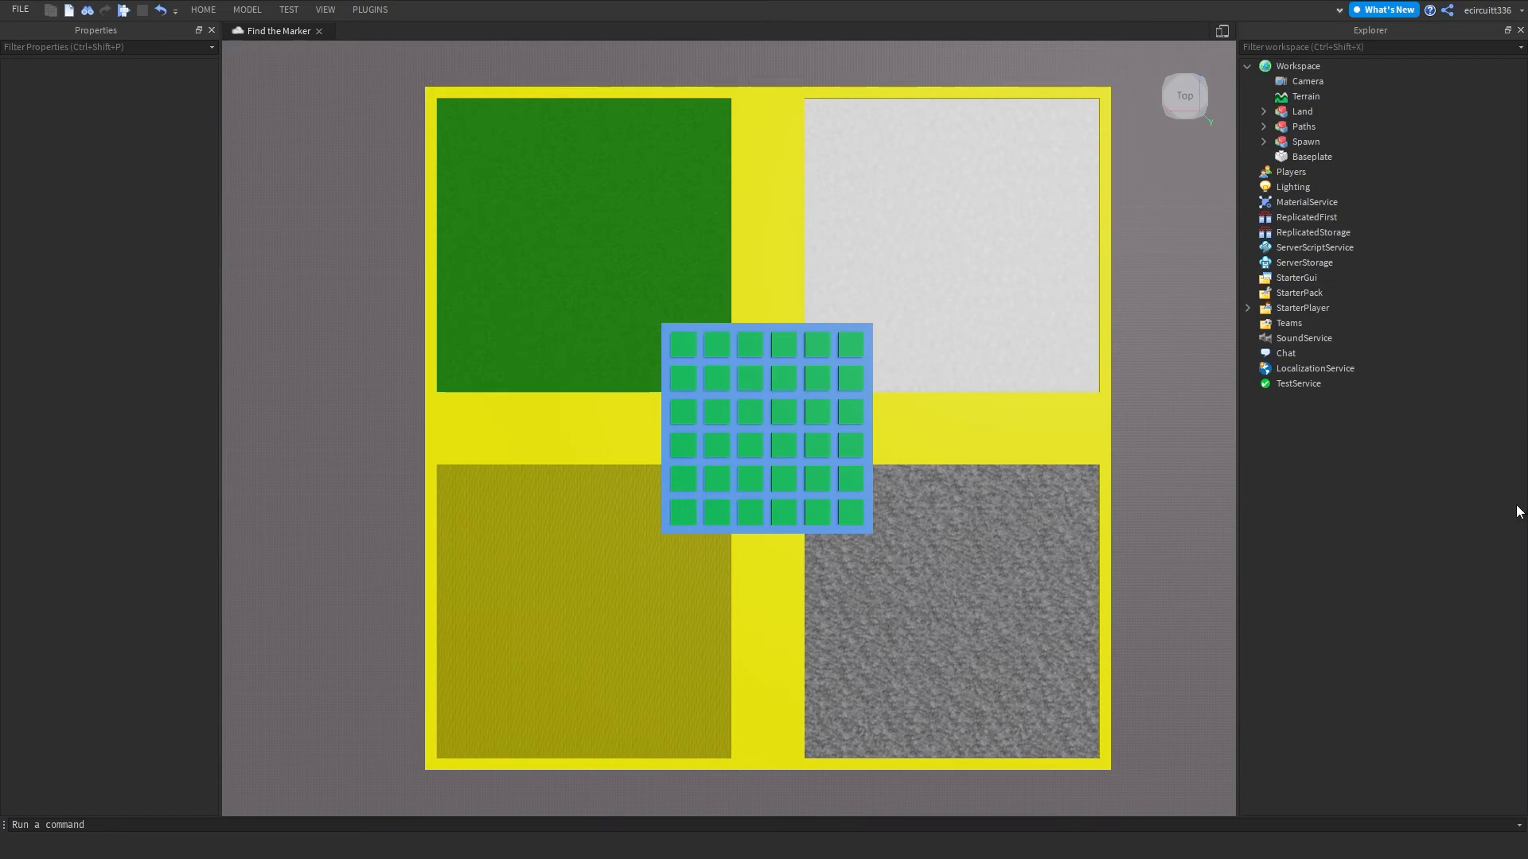